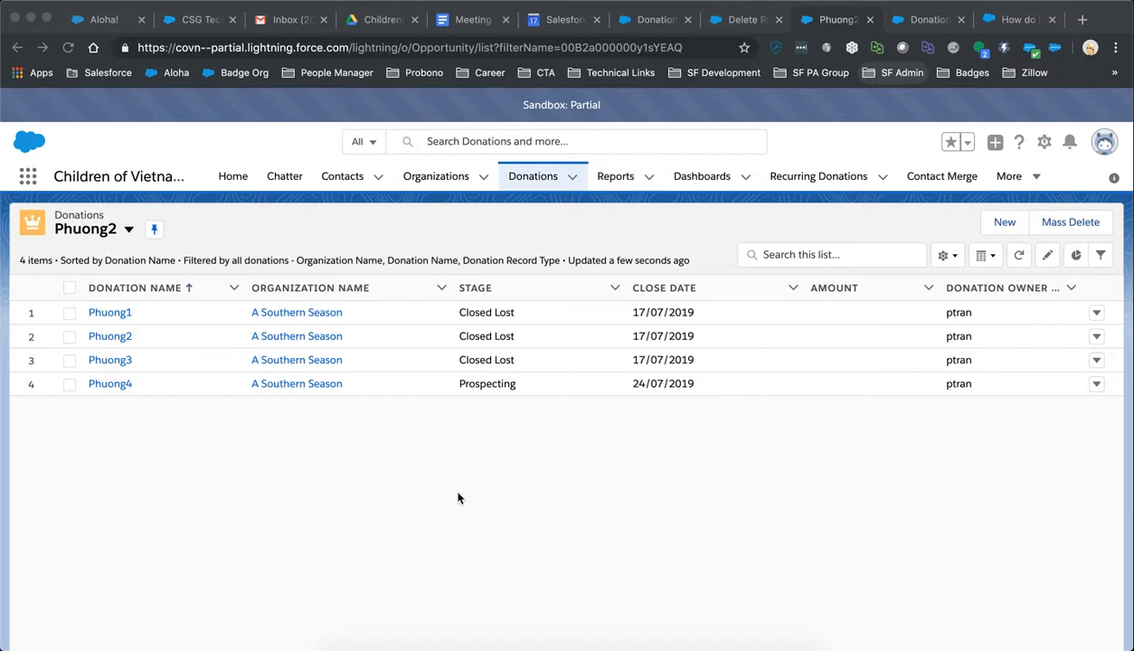
pyautogui.moveTo(466, 496)
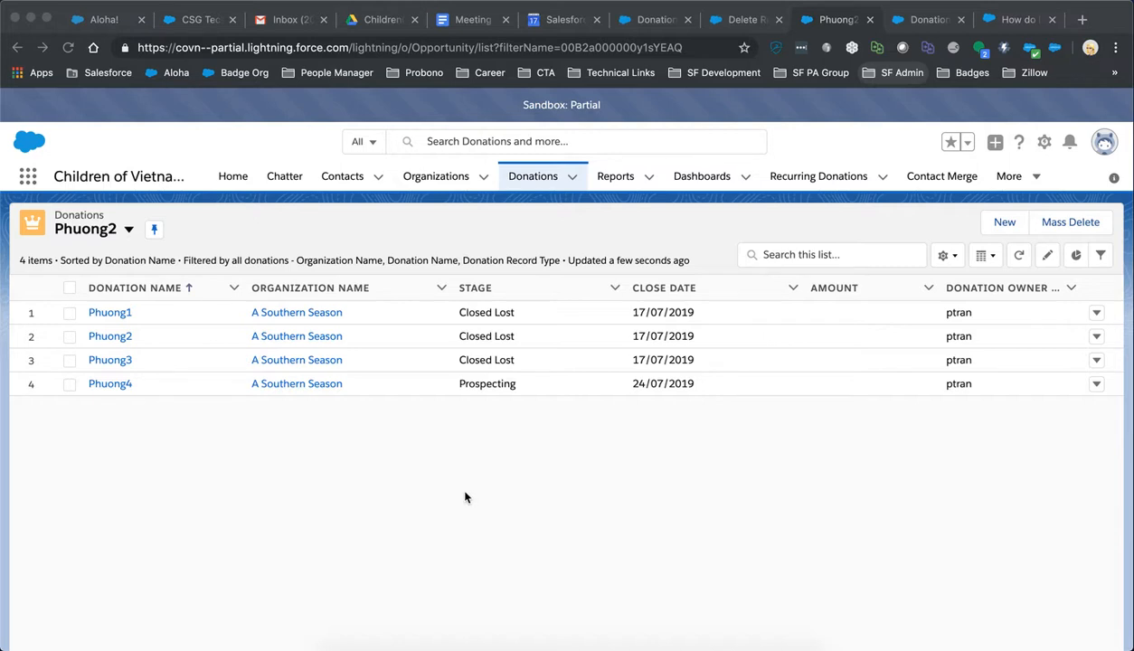
pyautogui.moveTo(452, 495)
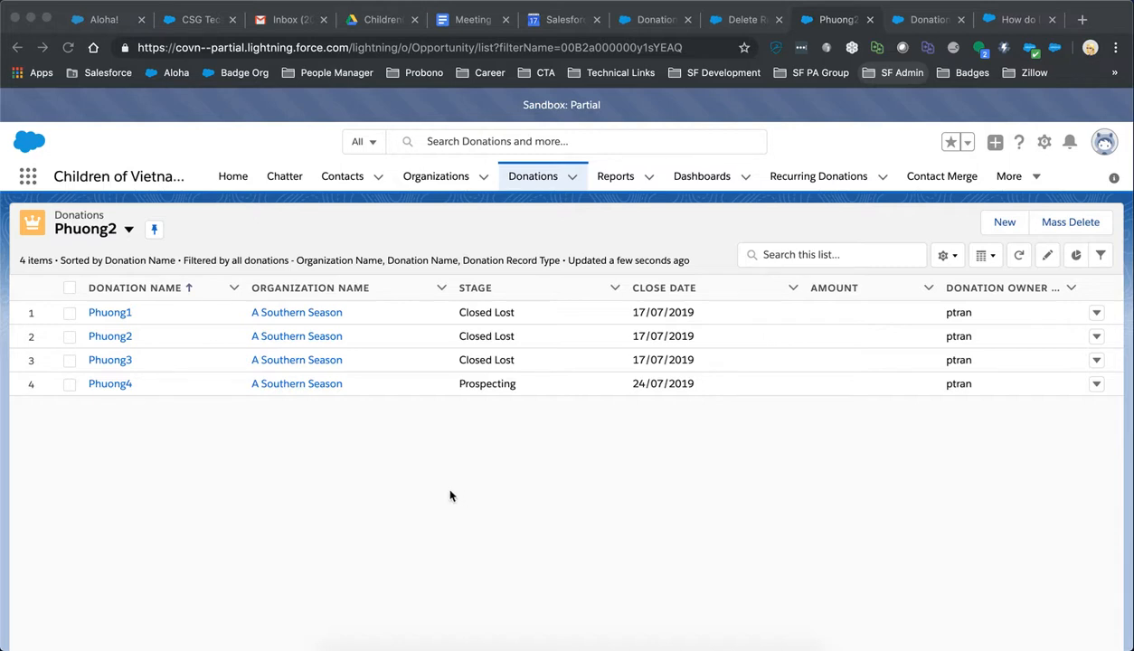
pyautogui.moveTo(434, 494)
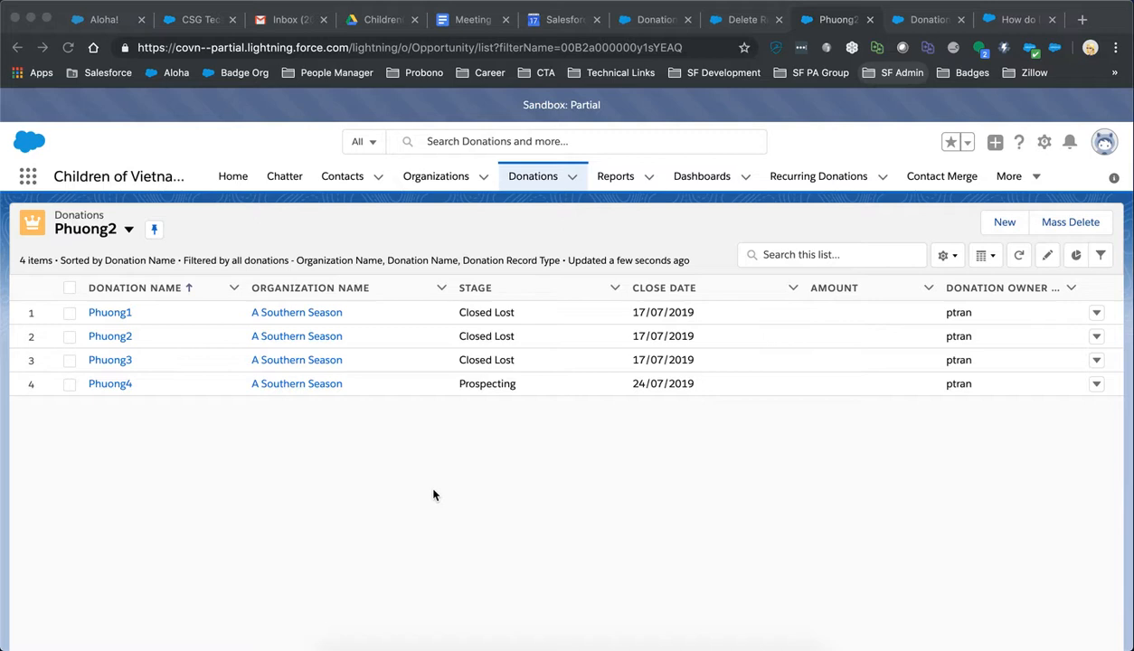
pyautogui.moveTo(429, 491)
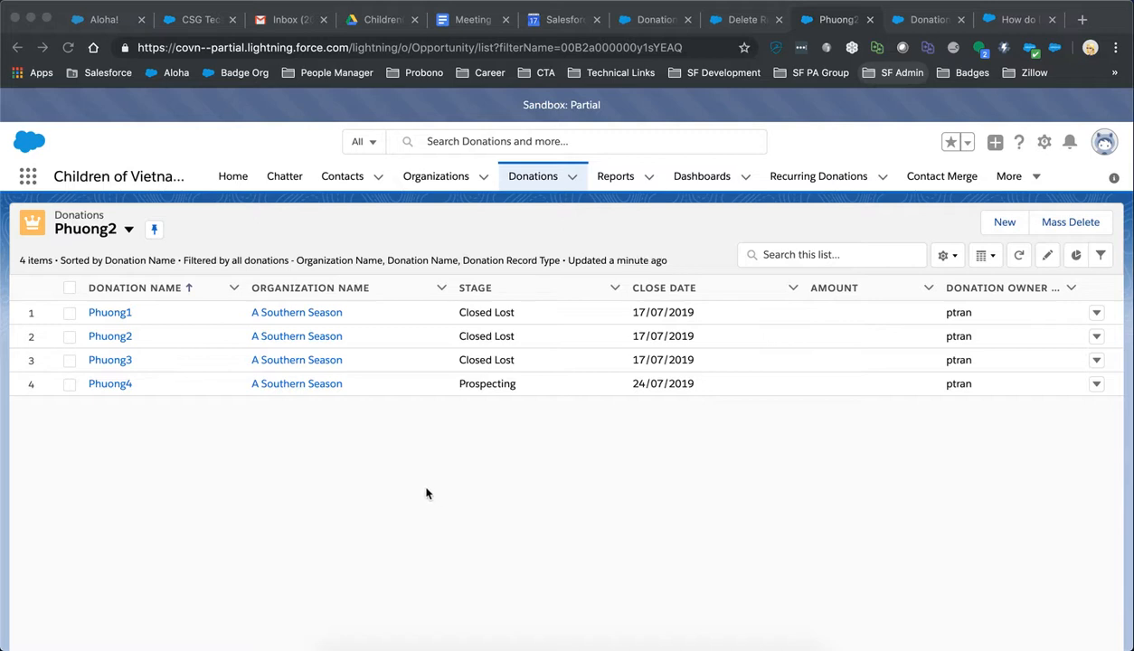
pyautogui.moveTo(419, 495)
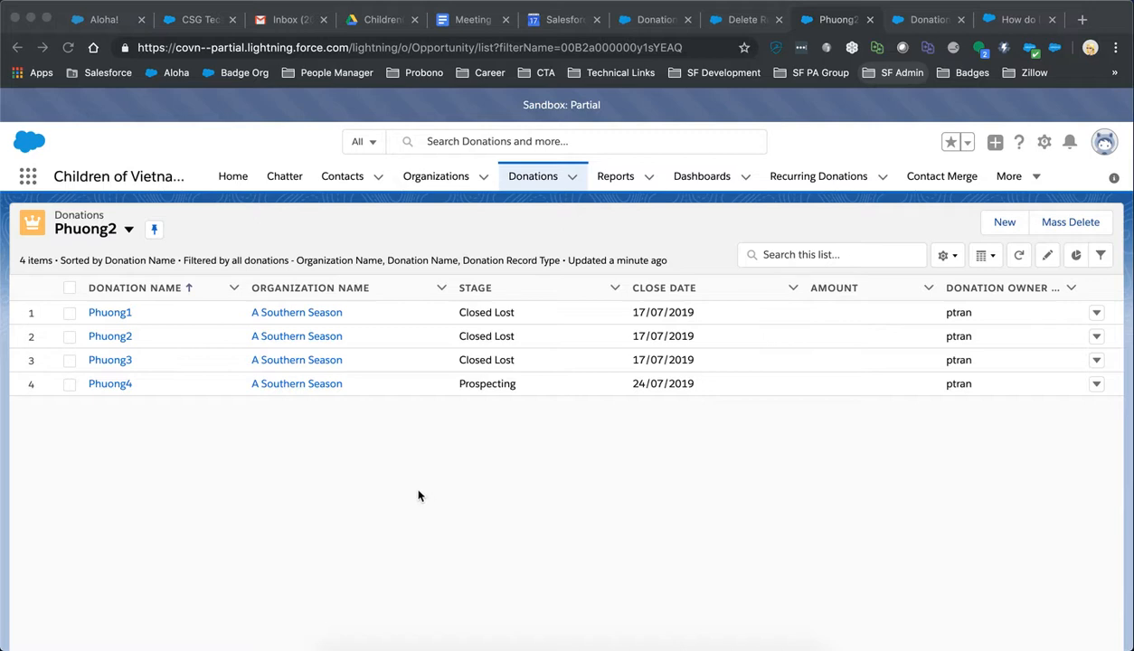
pyautogui.moveTo(410, 514)
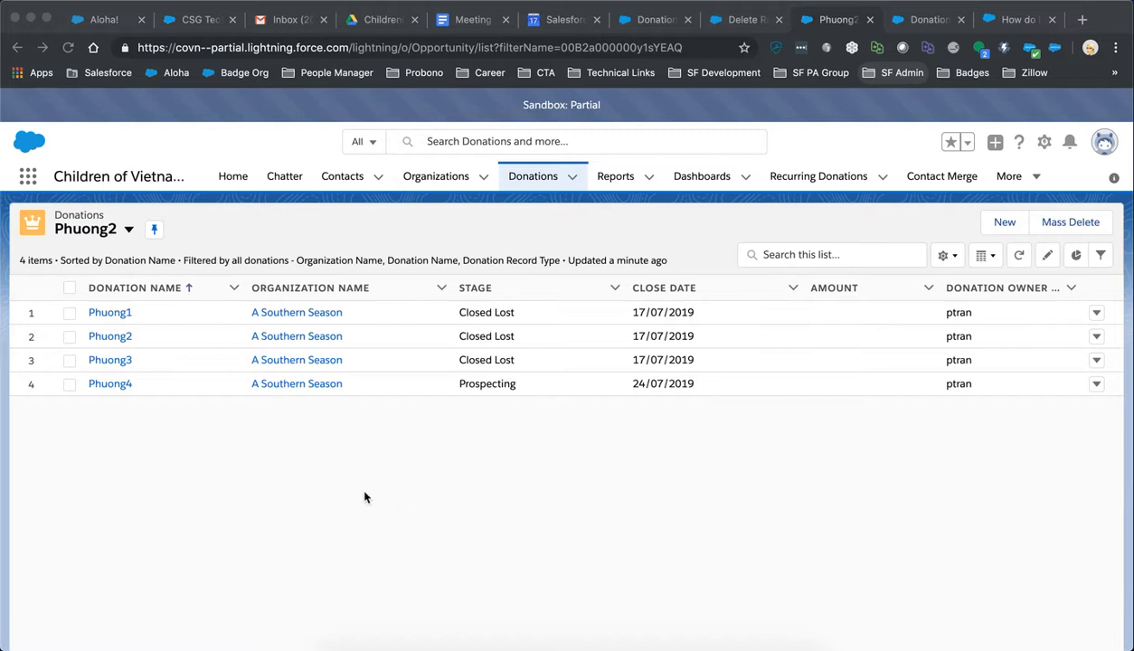
pyautogui.moveTo(366, 494)
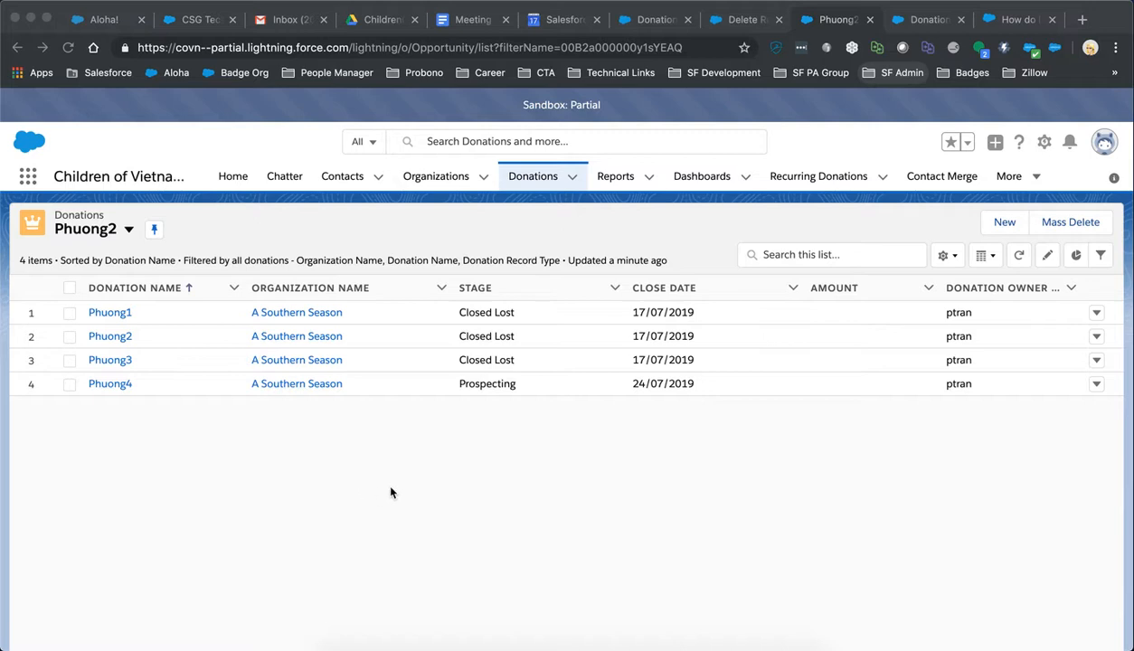
pyautogui.moveTo(407, 491)
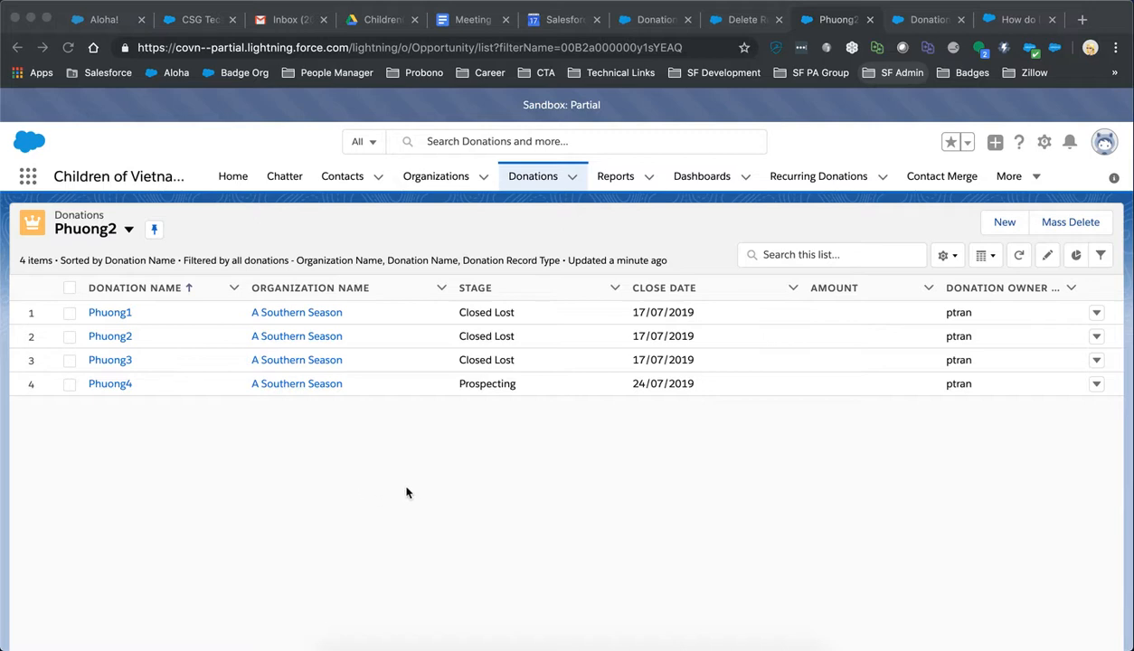
pyautogui.moveTo(409, 485)
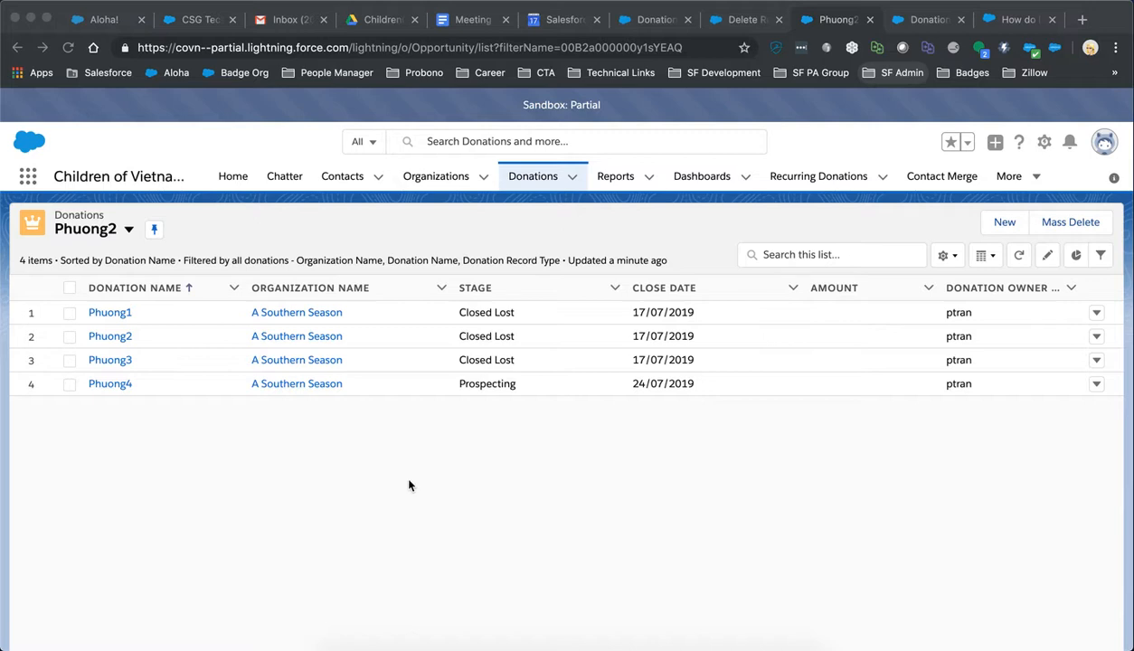
pyautogui.moveTo(413, 482)
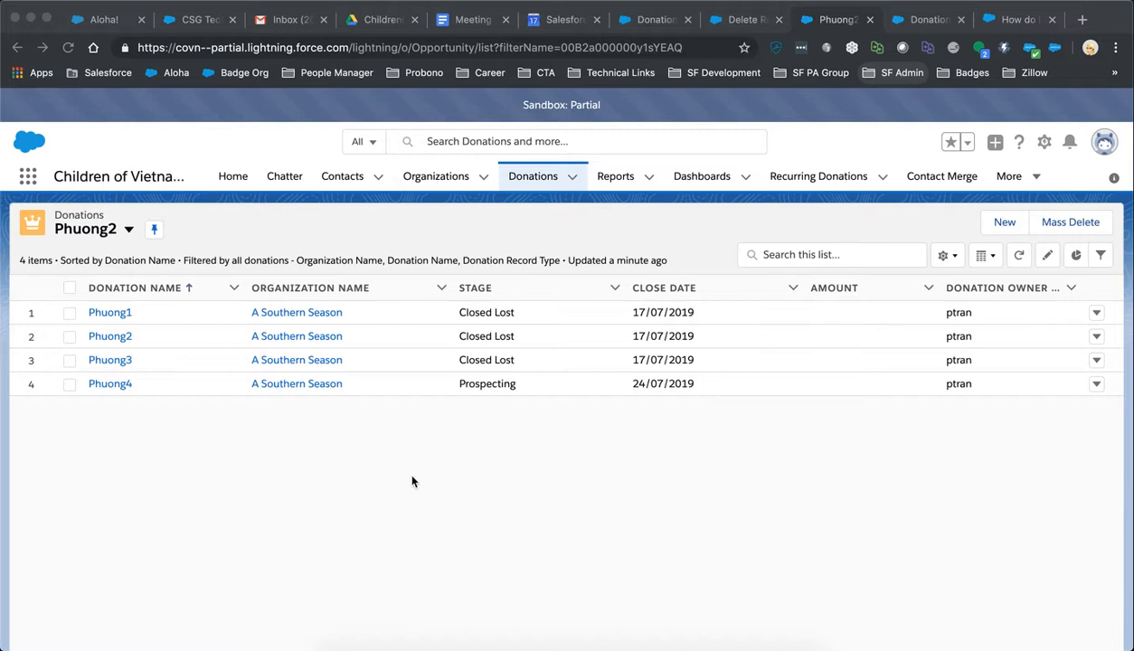
pyautogui.moveTo(443, 500)
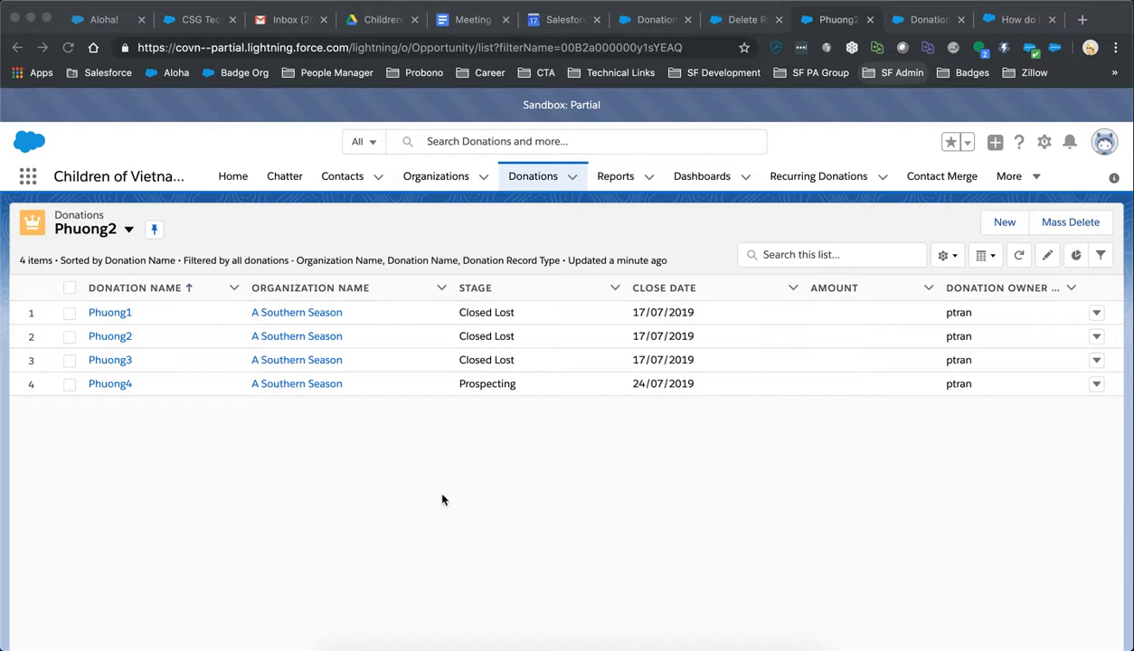
pyautogui.moveTo(518, 471)
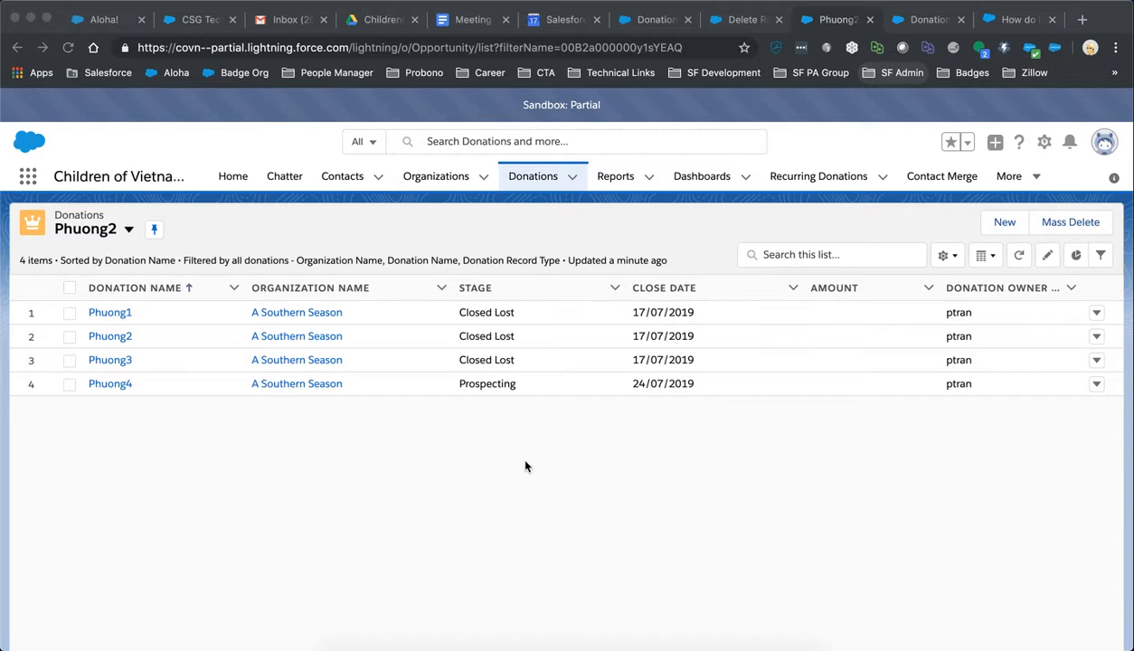
pyautogui.moveTo(521, 479)
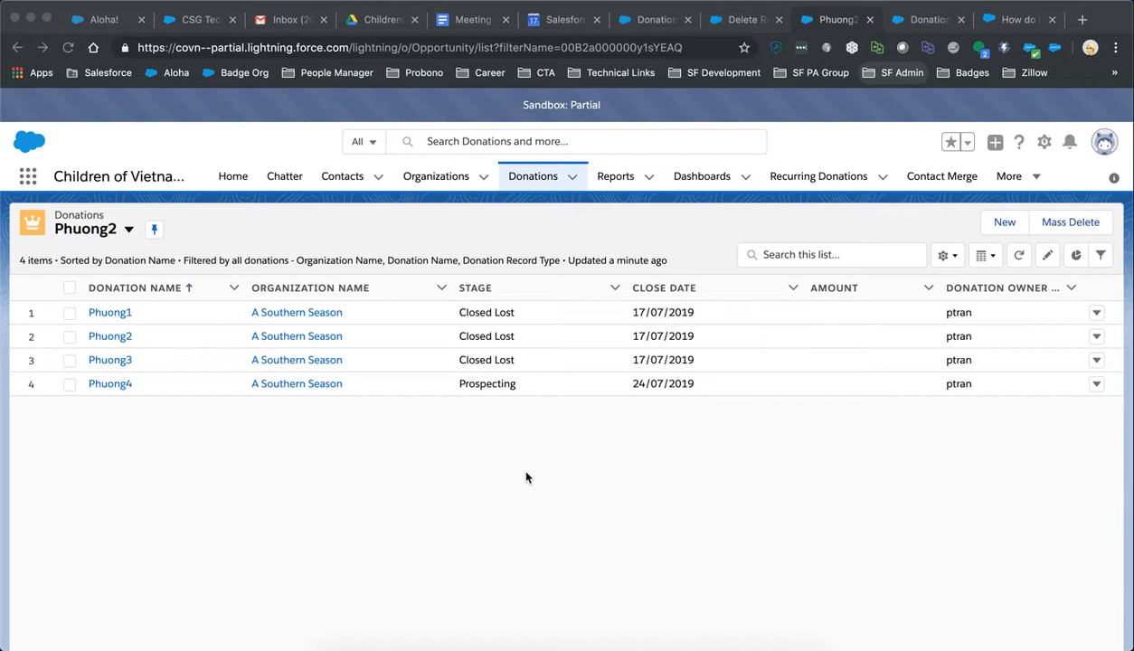
pyautogui.moveTo(680, 261)
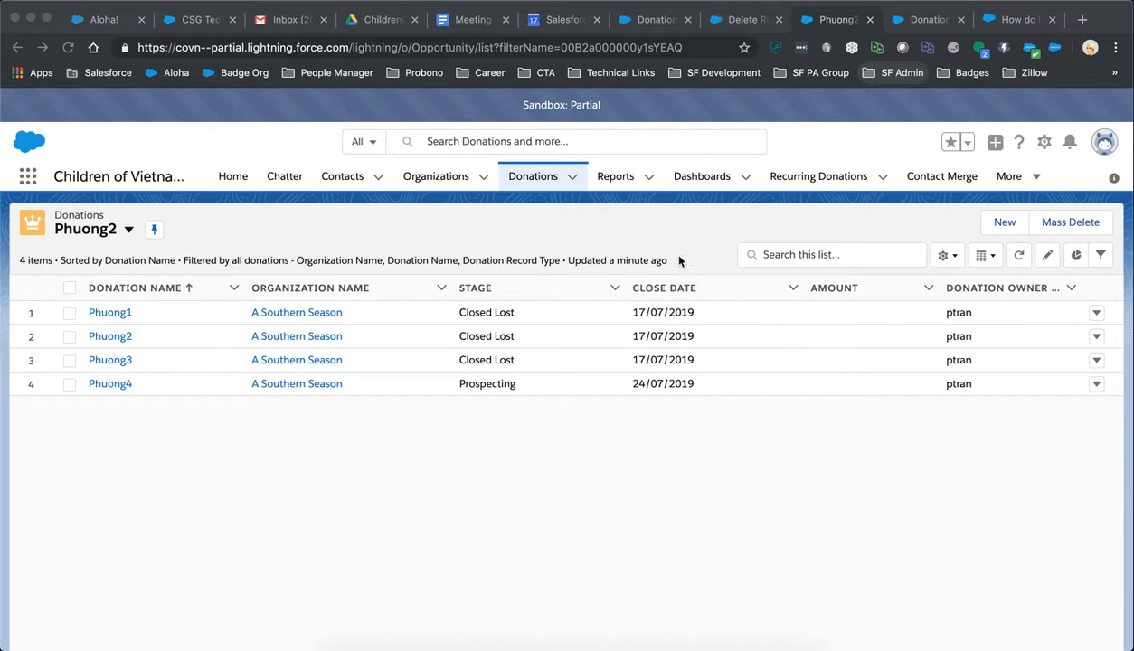
pyautogui.moveTo(168, 235)
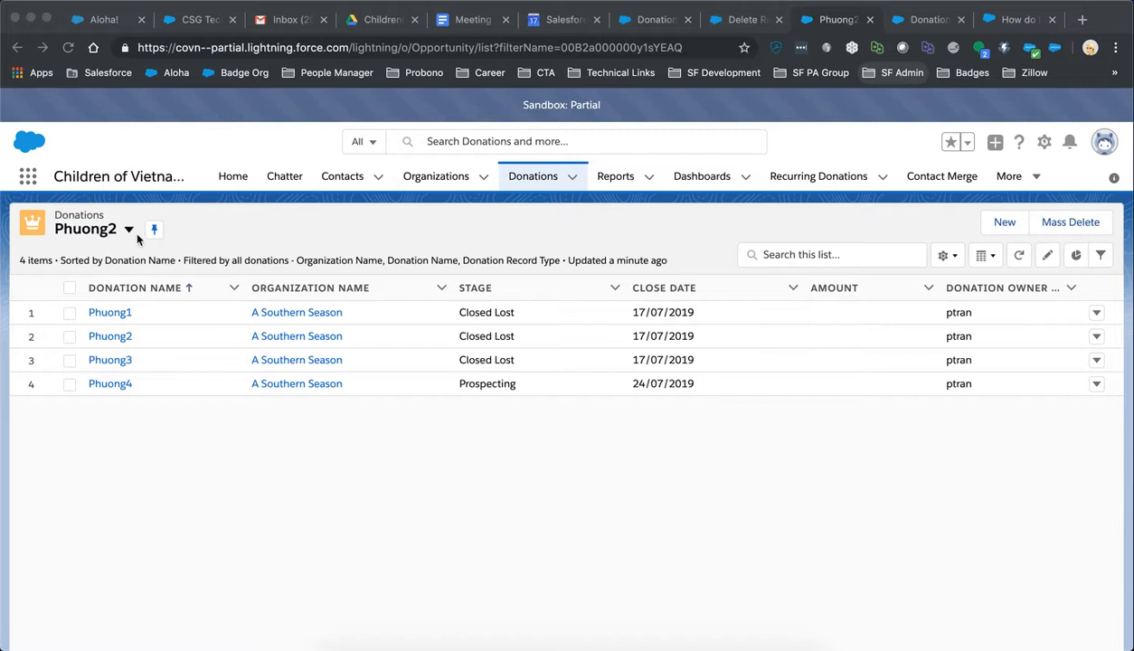
pyautogui.moveTo(138, 238)
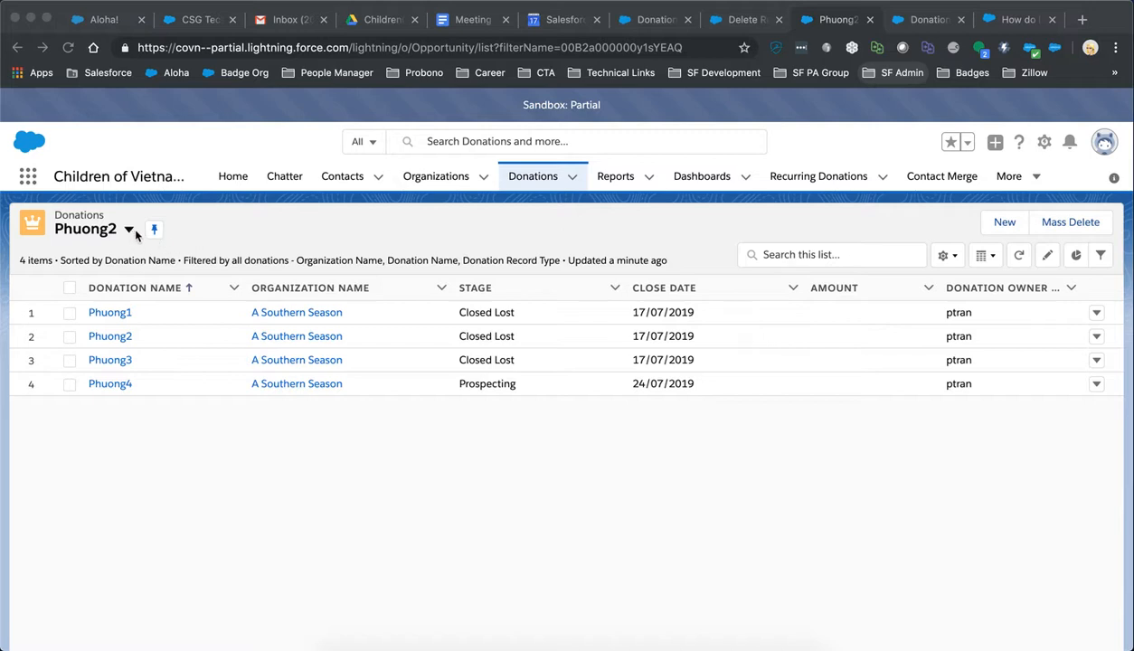
pyautogui.moveTo(687, 236)
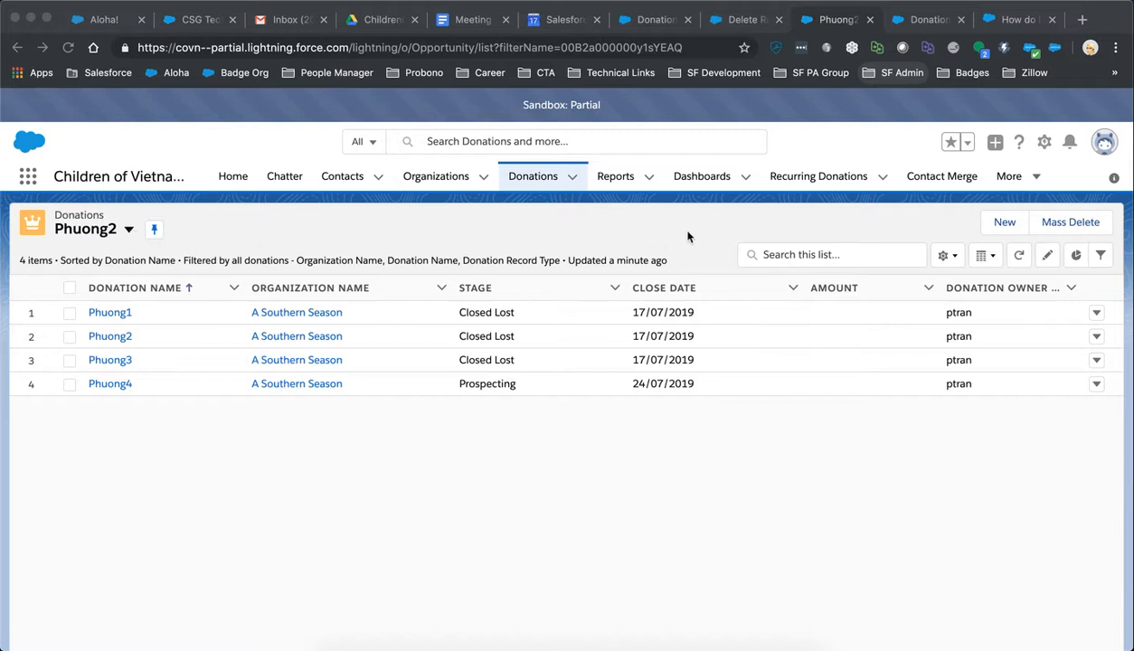
pyautogui.moveTo(693, 259)
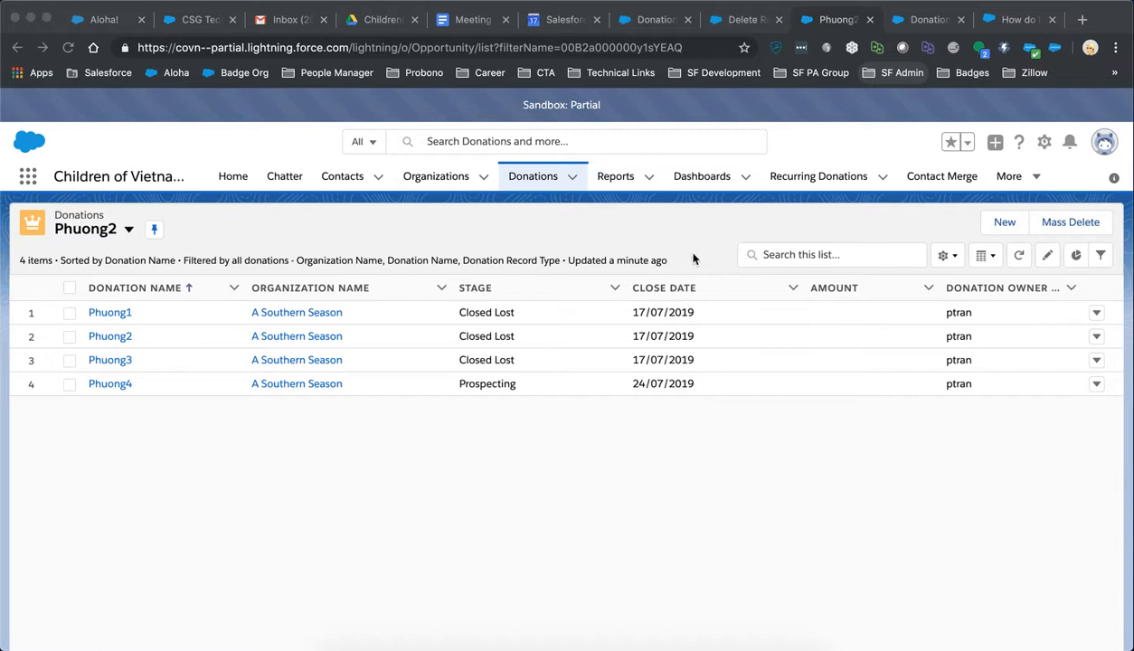
pyautogui.moveTo(775, 290)
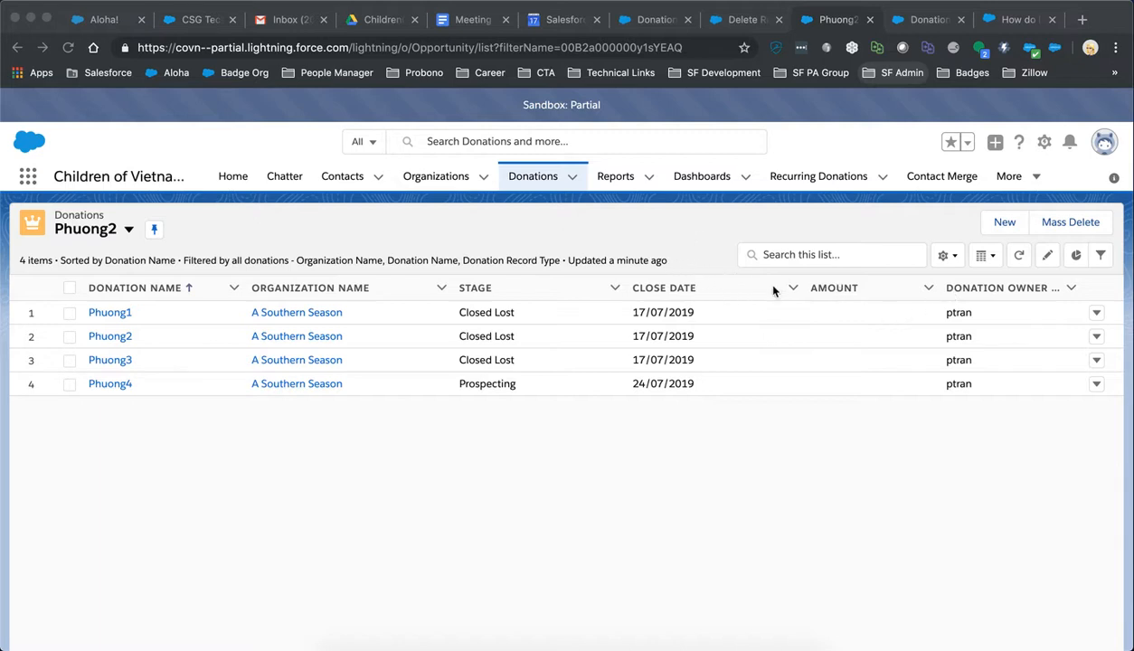
pyautogui.moveTo(877, 297)
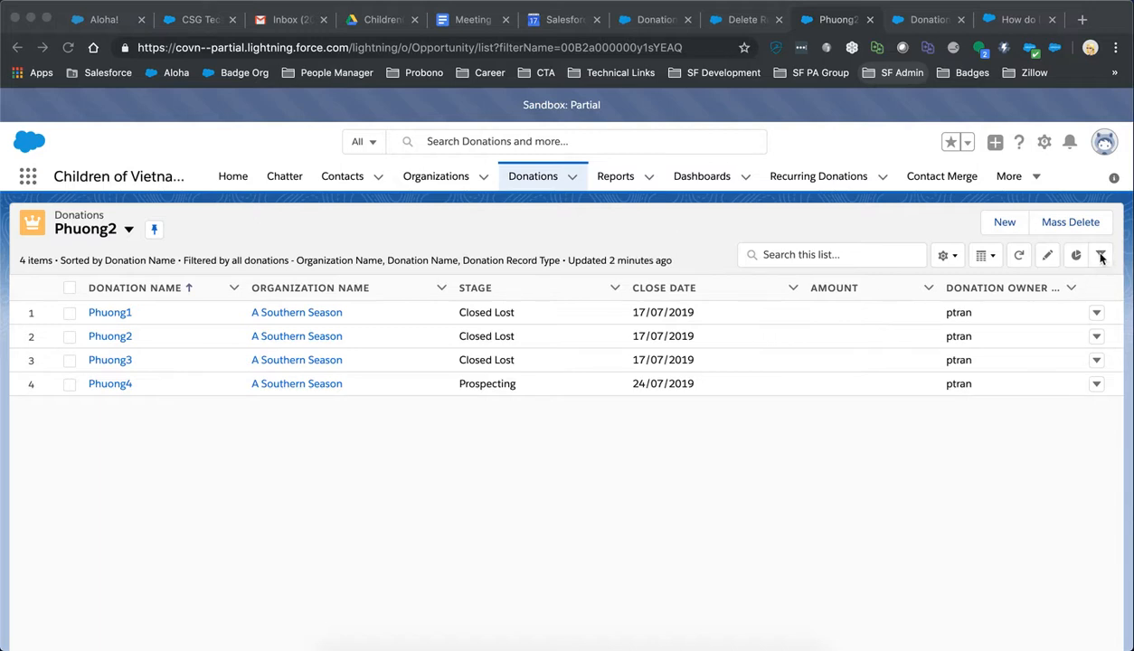
# Show the Phuong2 list's filters: organization contains Southern, name contains Phuong, type Donation.
pyautogui.click(1100, 254)
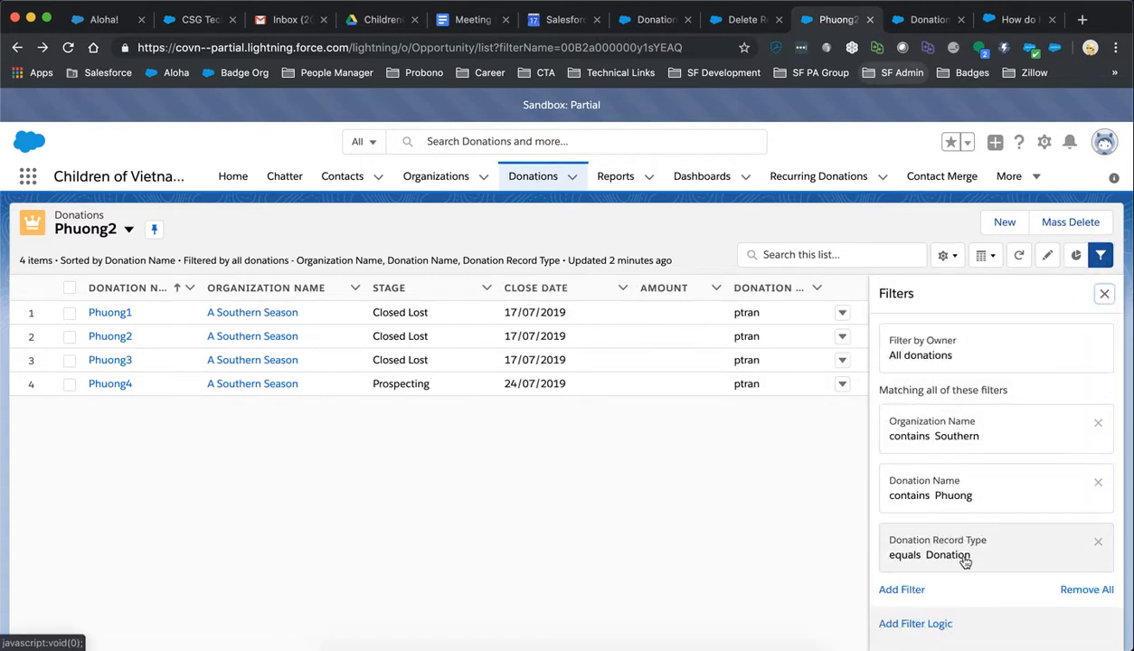
pyautogui.moveTo(770, 543)
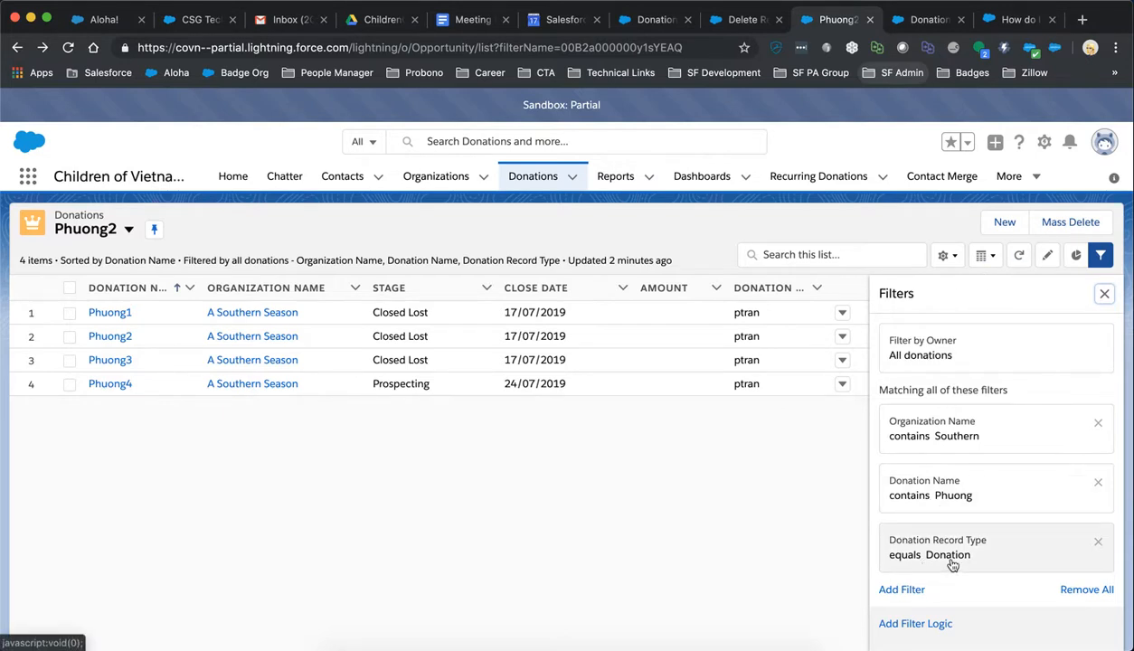
pyautogui.moveTo(616, 588)
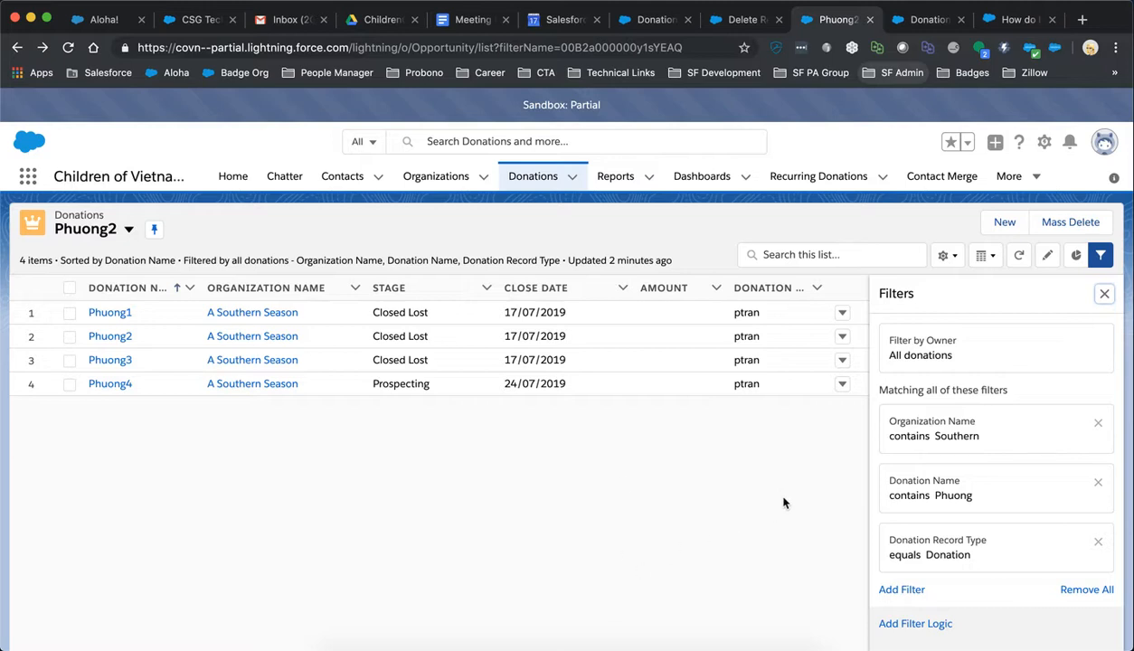
pyautogui.moveTo(747, 498)
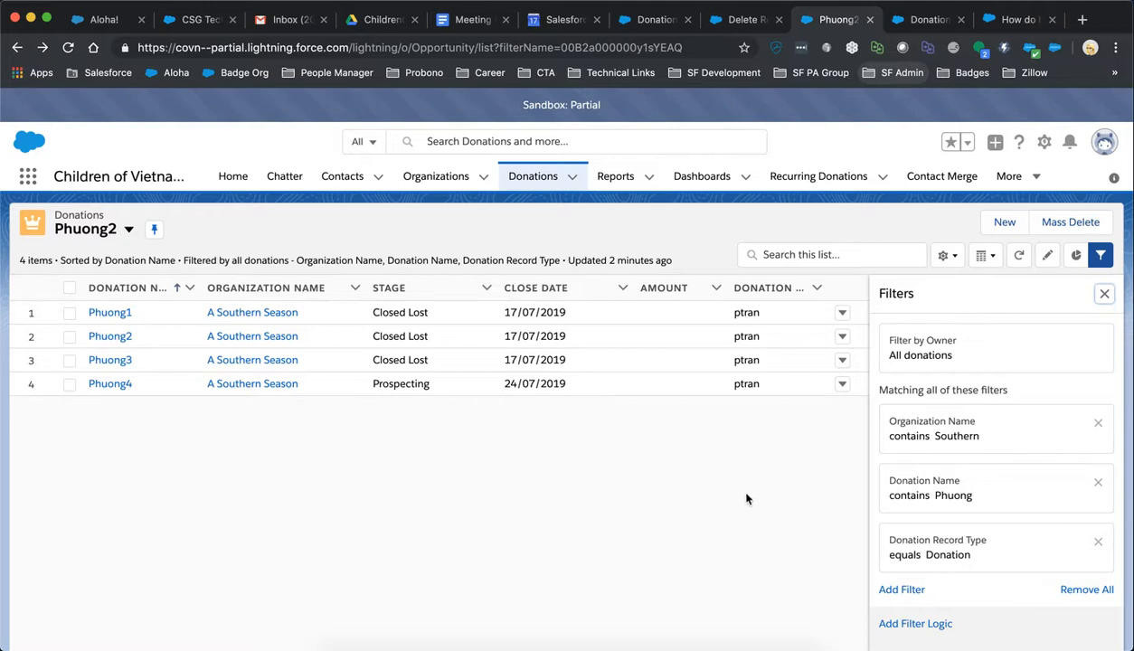
pyautogui.moveTo(814, 494)
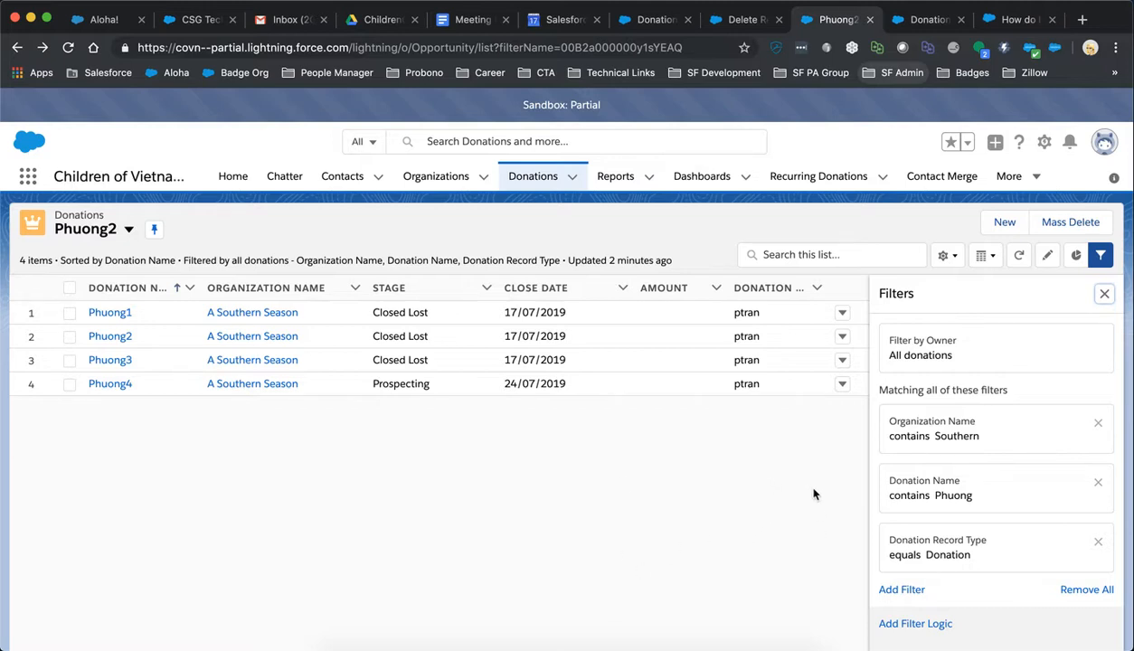
pyautogui.moveTo(1119, 276)
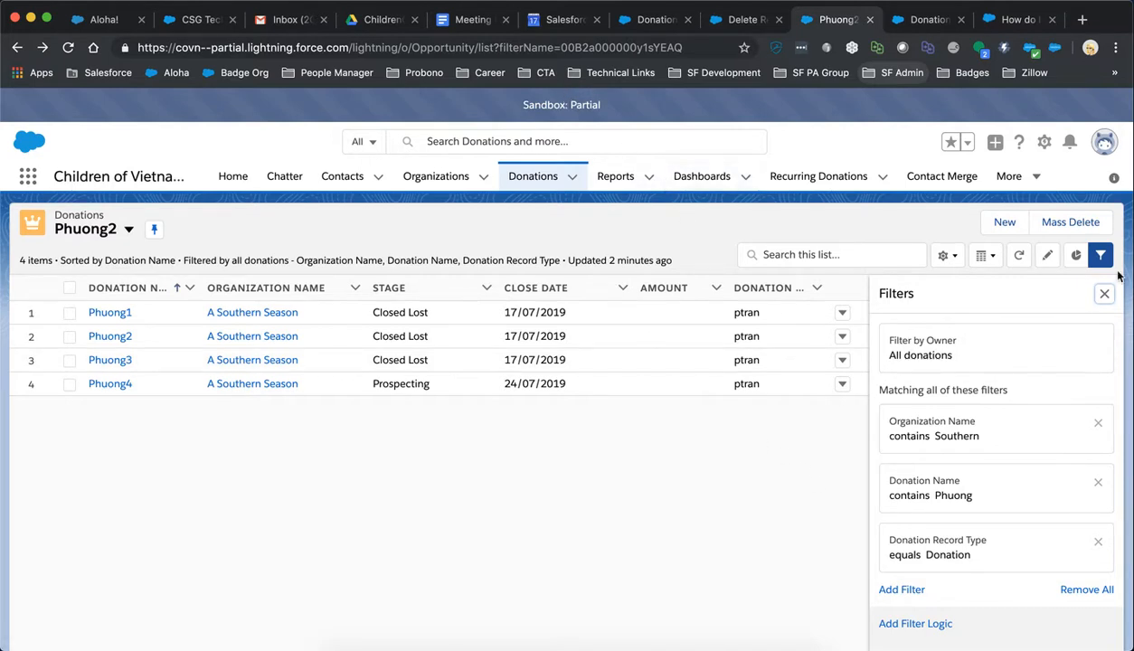
# Close the Filters panel and check the Phuong2 and Phuong3 rows for a bulk change.
pyautogui.click(1104, 293)
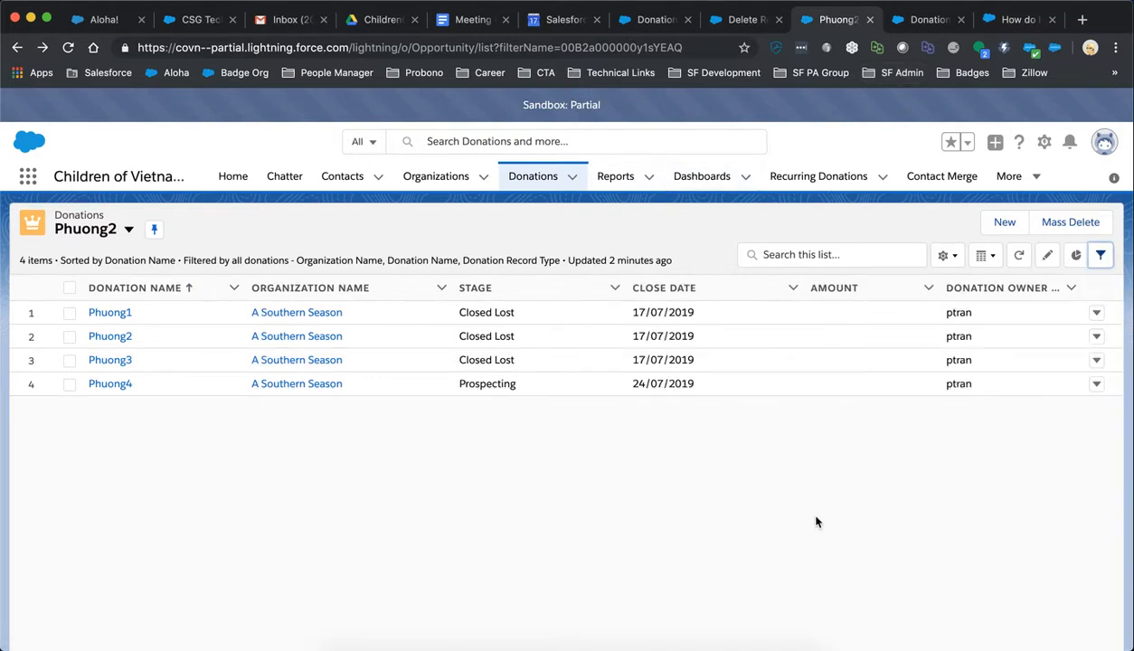
pyautogui.moveTo(418, 401)
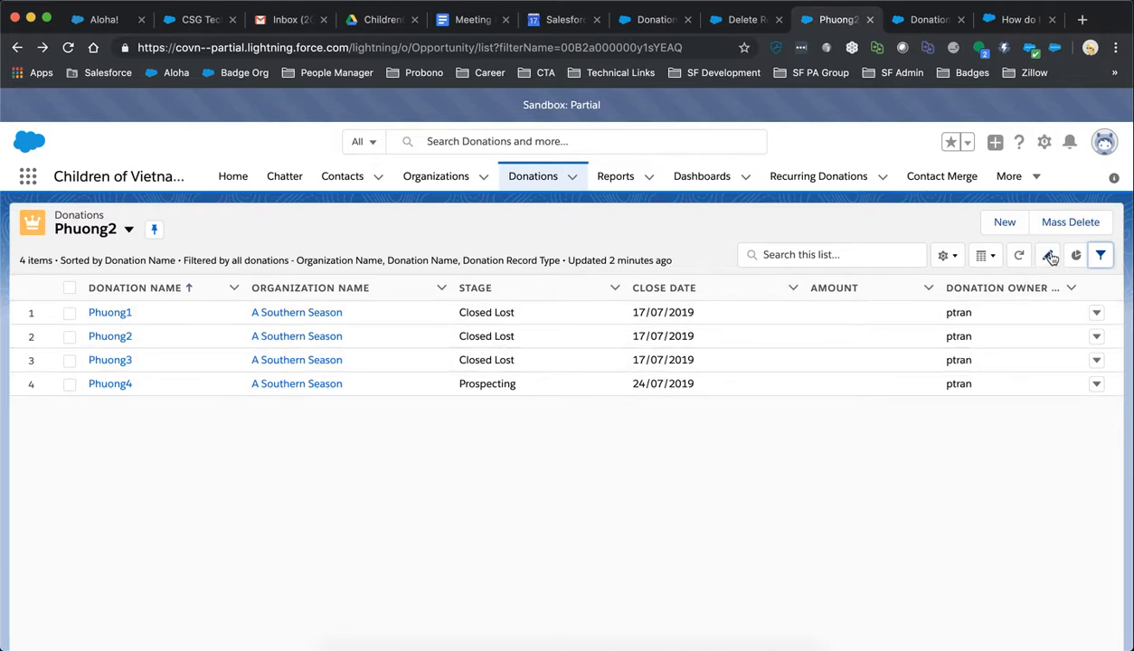
pyautogui.moveTo(1049, 255)
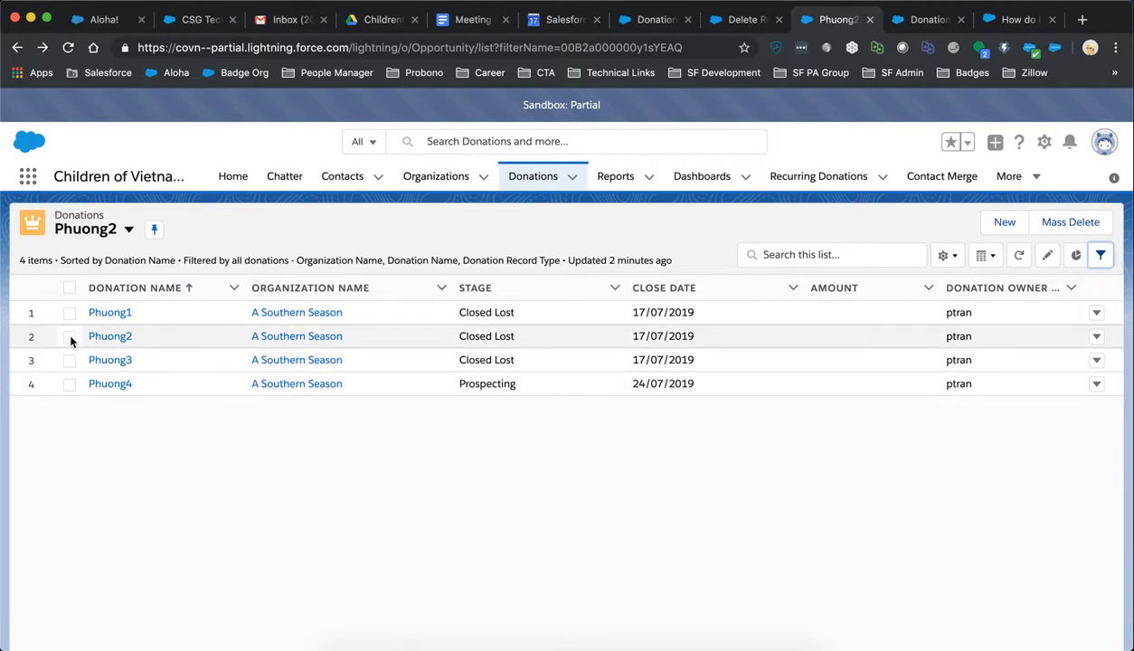
pyautogui.click(69, 359)
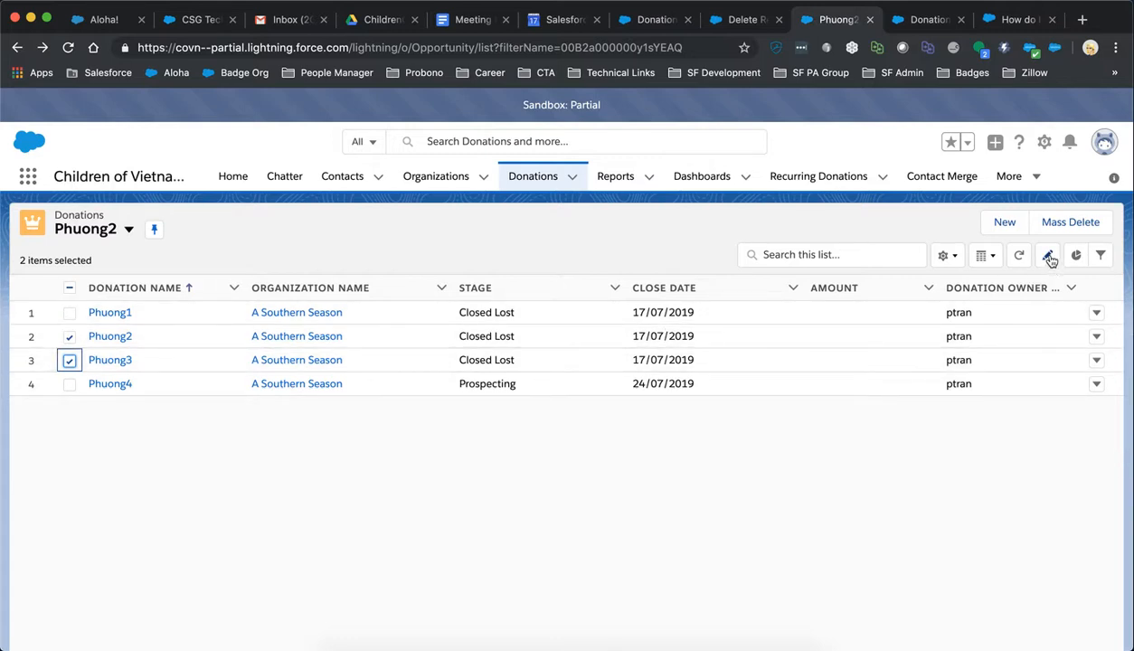
# Cancel the inline name and Stage editors unchanged, then also check the Phuong1 row.
pyautogui.click(1047, 254)
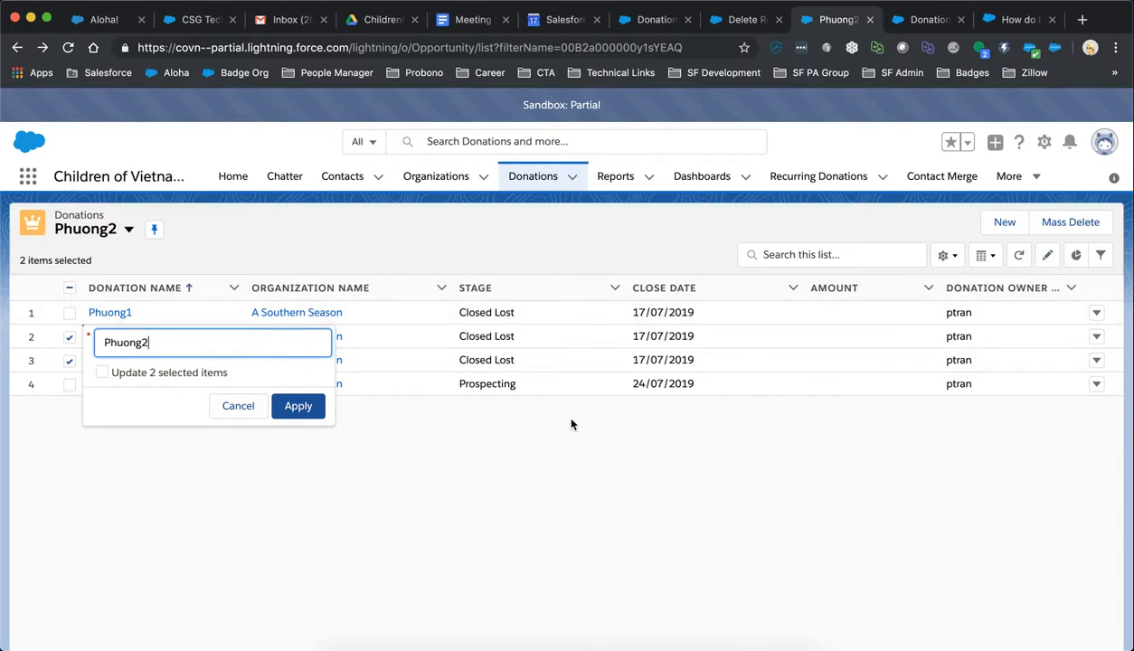
pyautogui.click(297, 405)
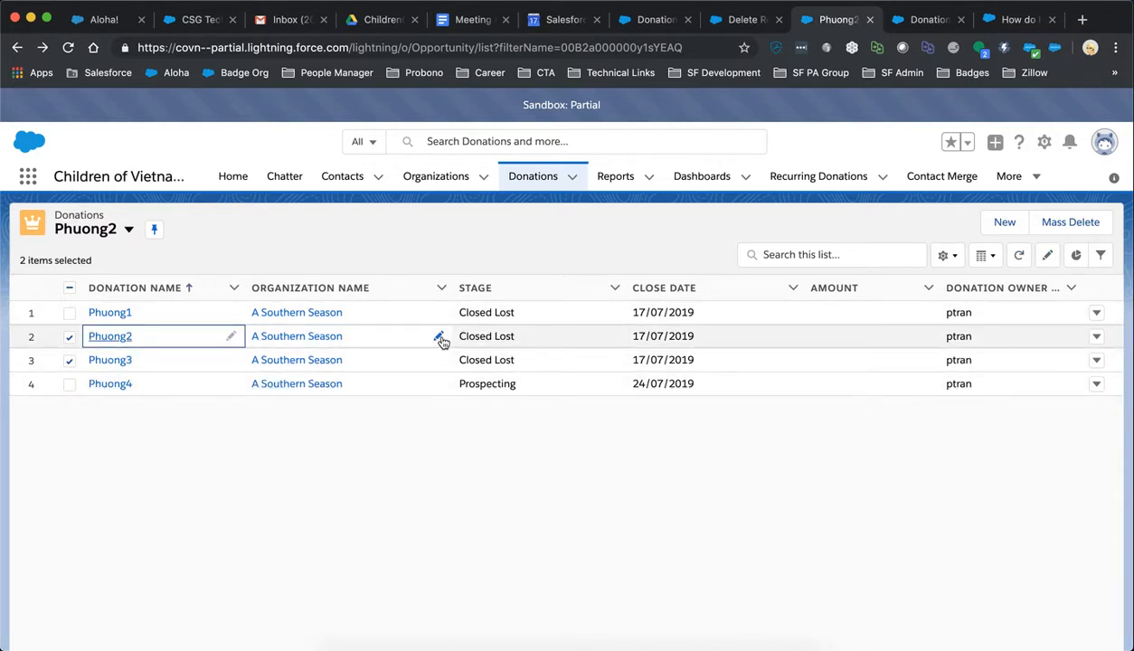
pyautogui.moveTo(609, 347)
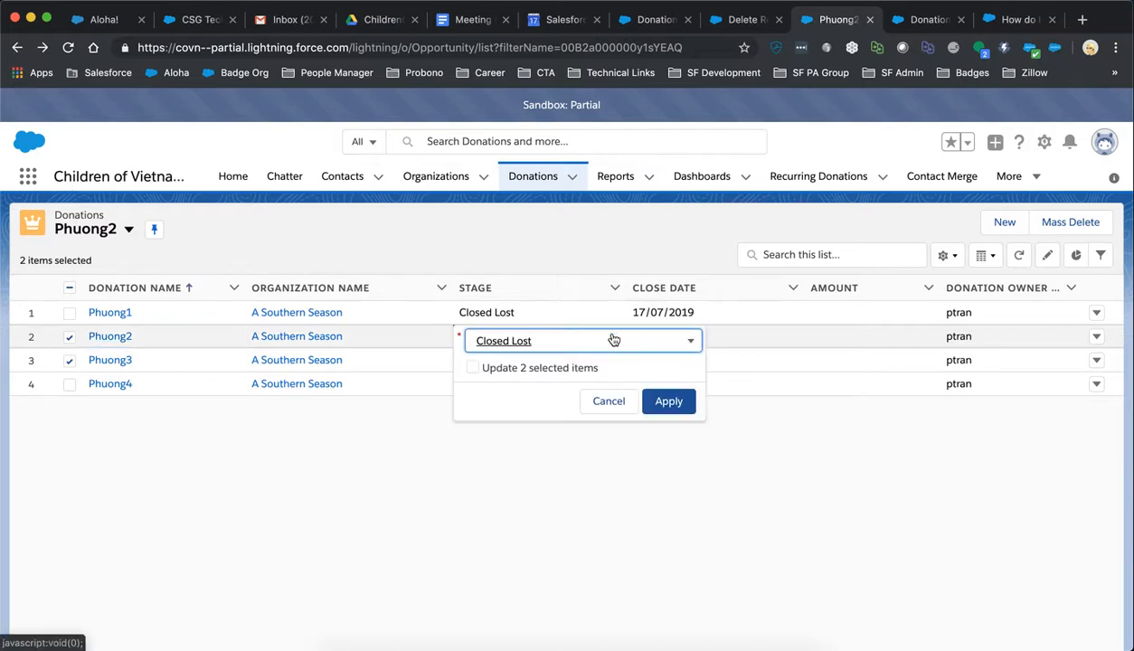
pyautogui.click(668, 401)
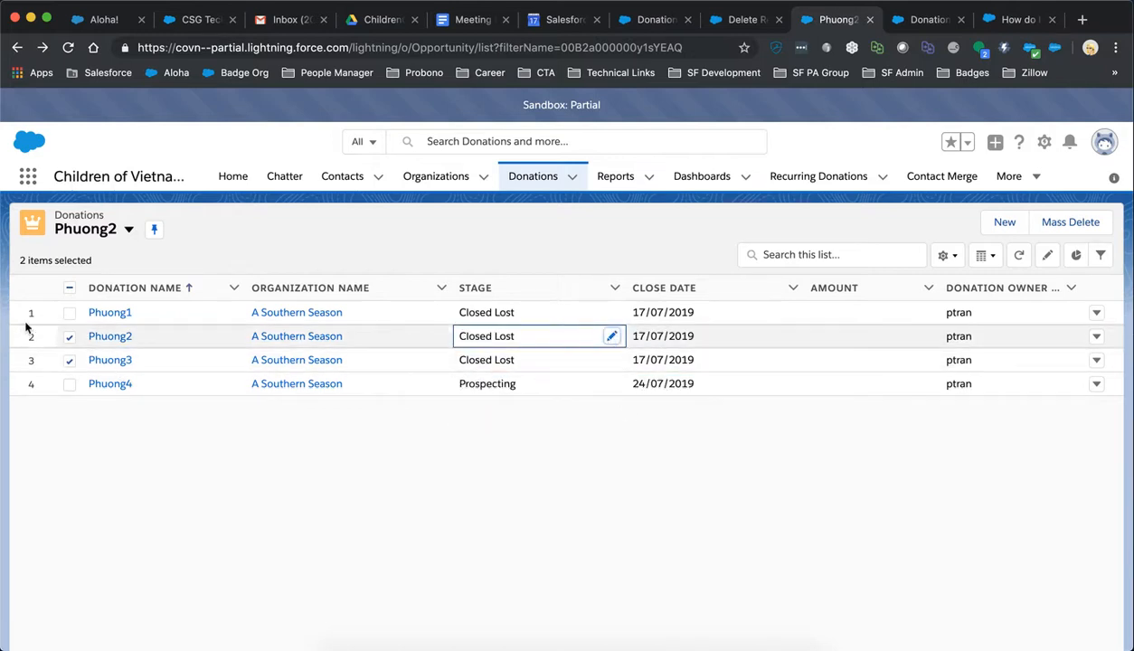
pyautogui.click(70, 312)
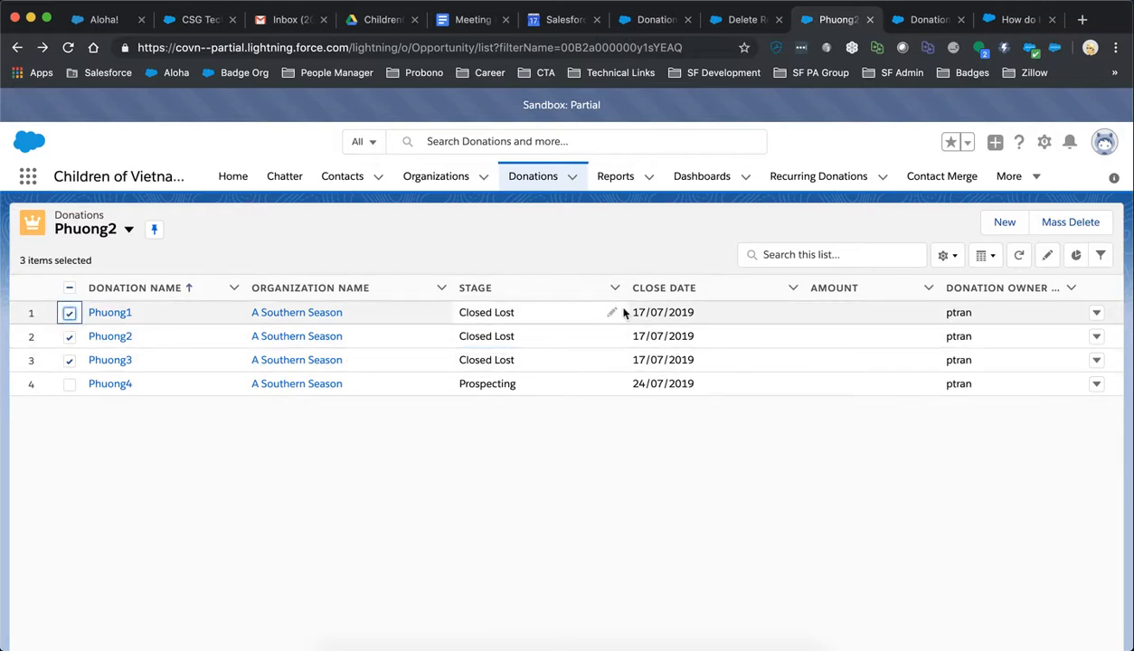
# Set Stage to Withdrawn for all three selected donations and save the change.
pyautogui.click(612, 311)
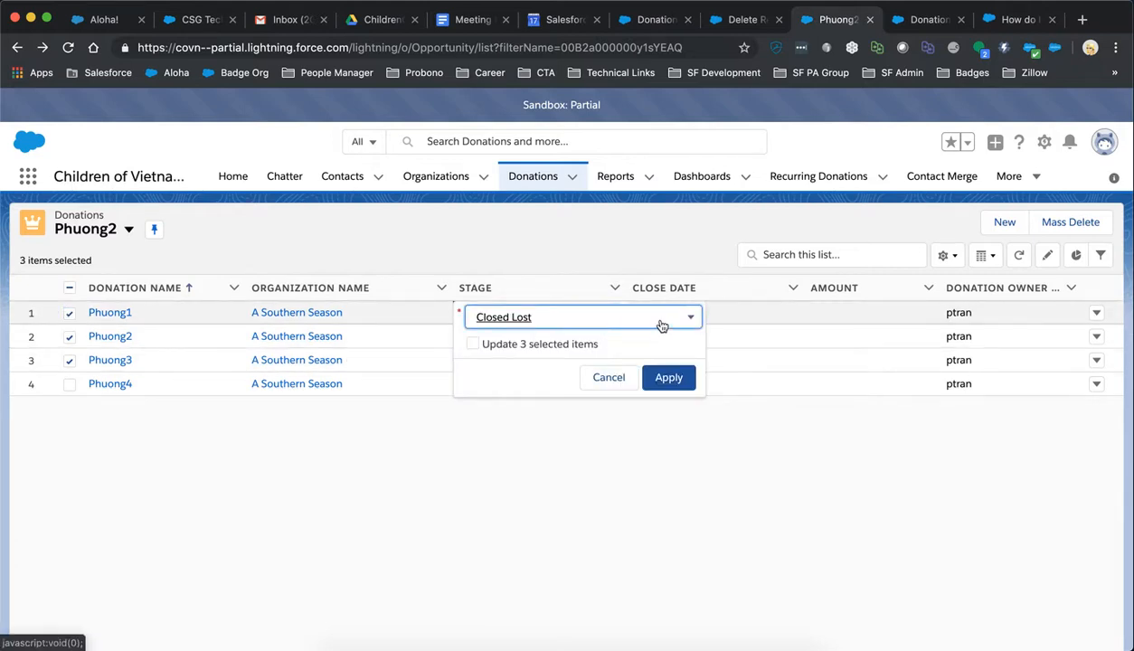
pyautogui.click(583, 316)
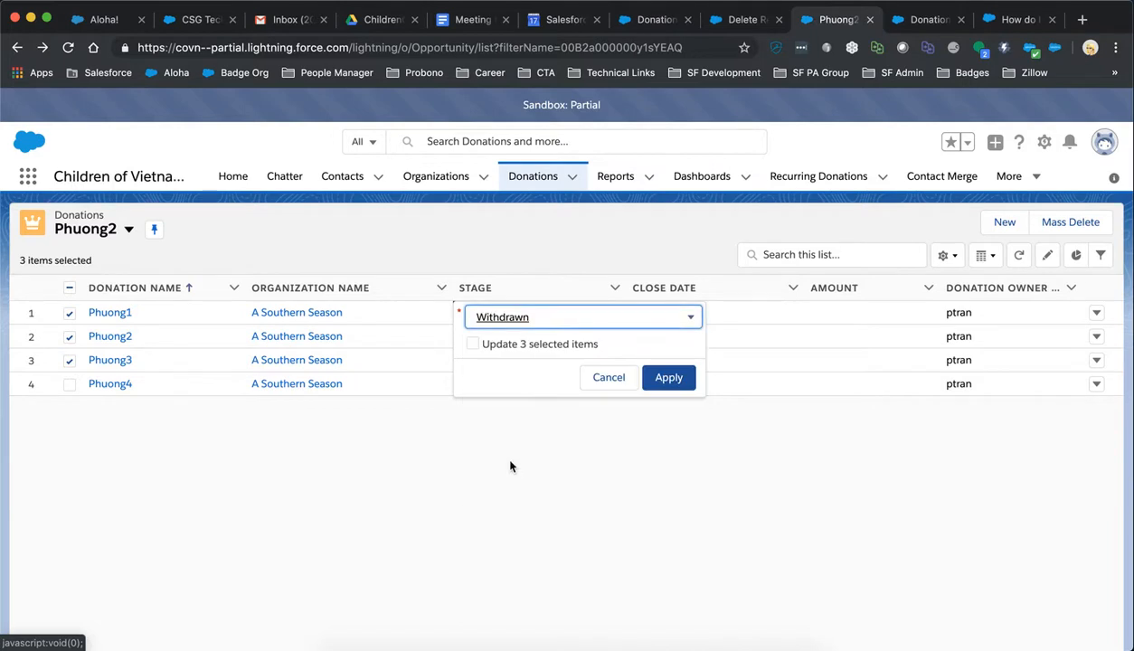
pyautogui.click(472, 343)
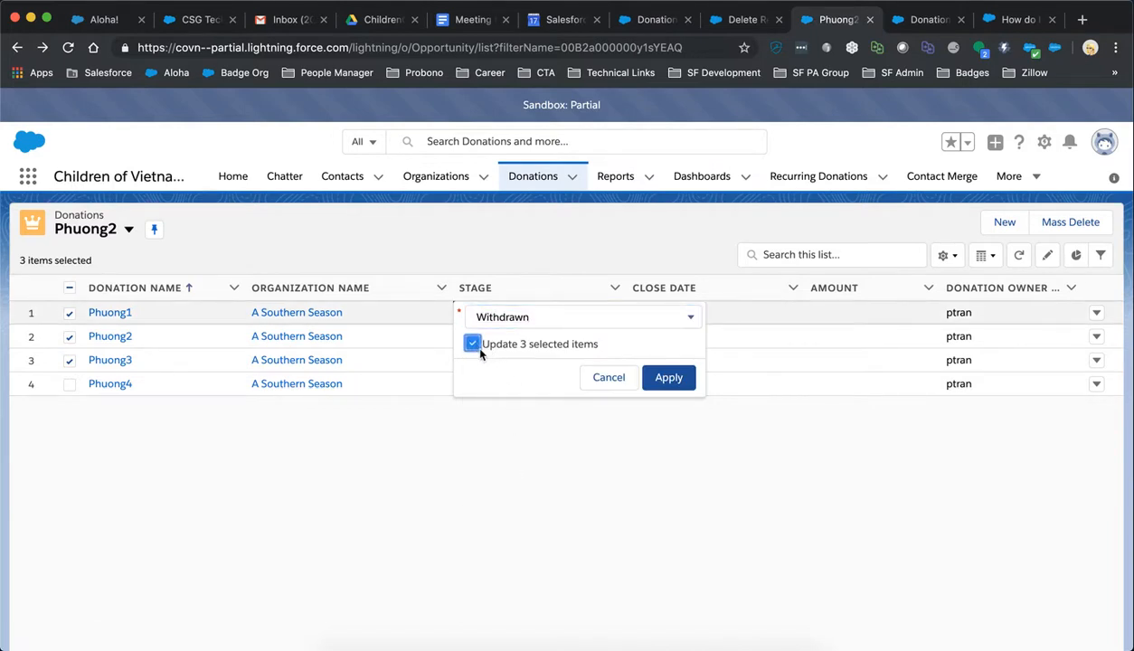
pyautogui.click(472, 343)
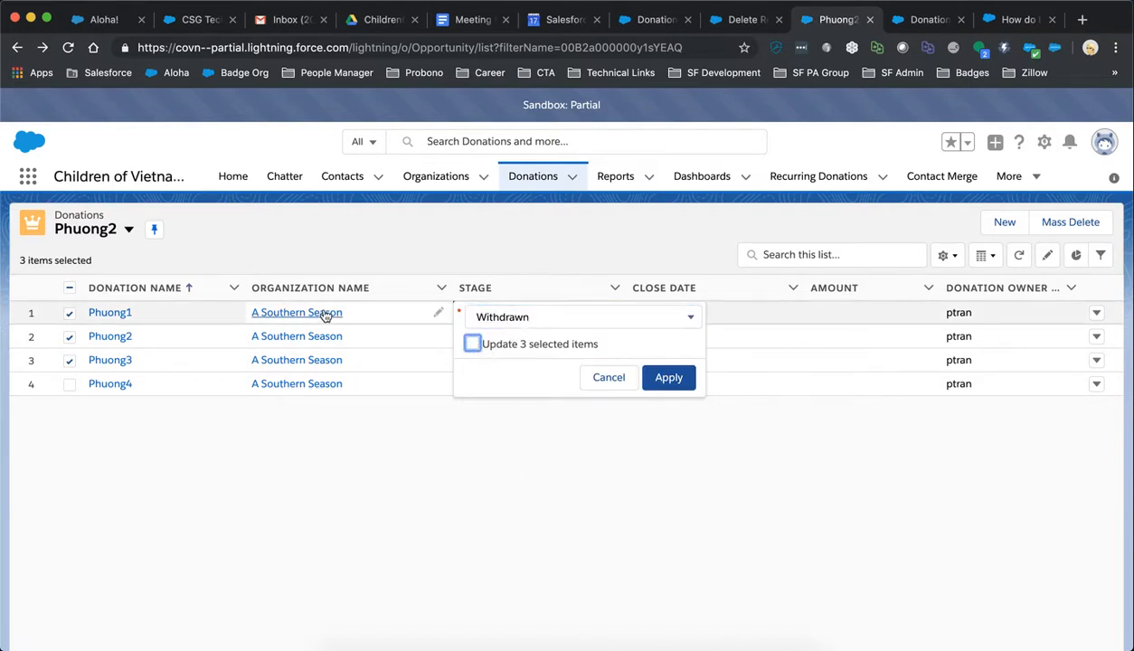
pyautogui.click(471, 343)
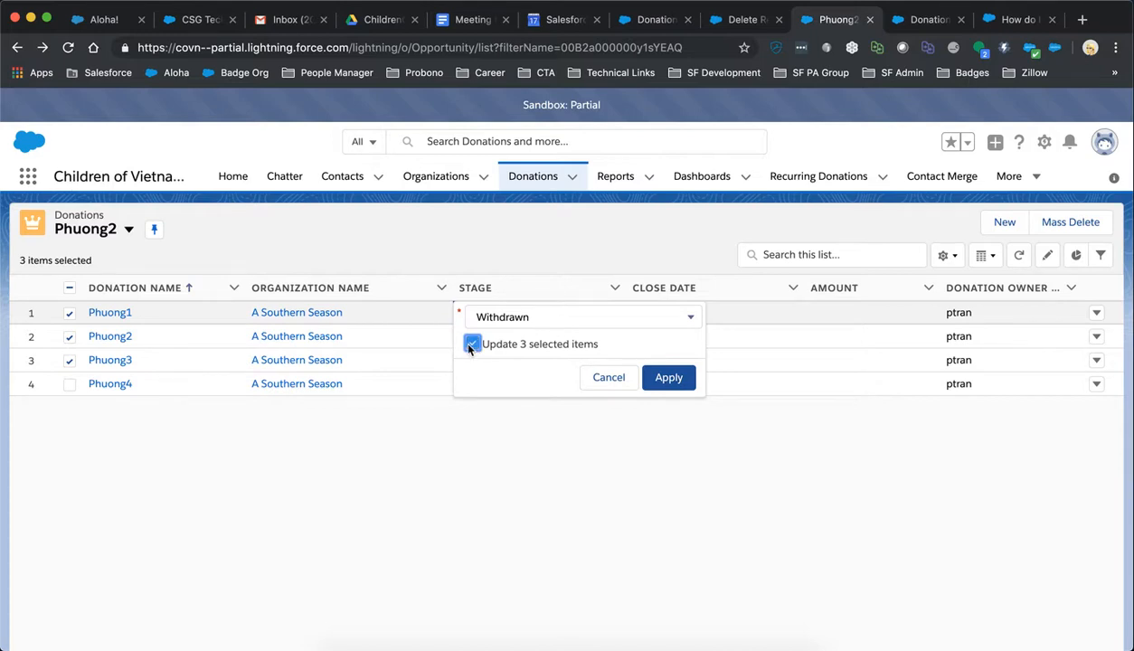
pyautogui.click(668, 377)
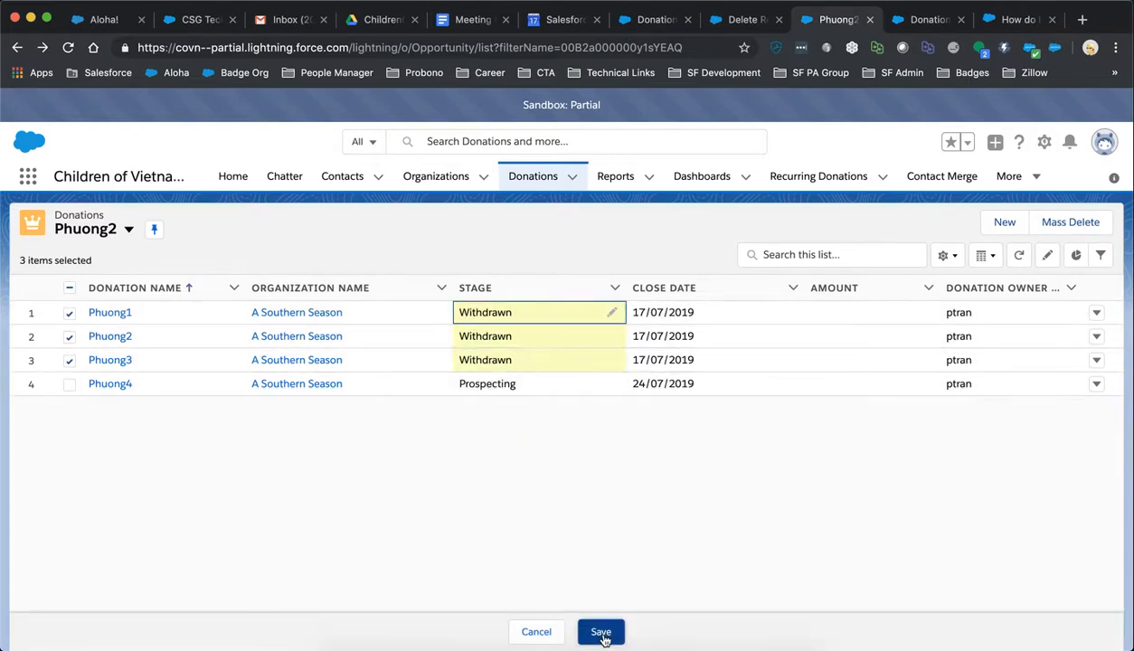
pyautogui.click(601, 631)
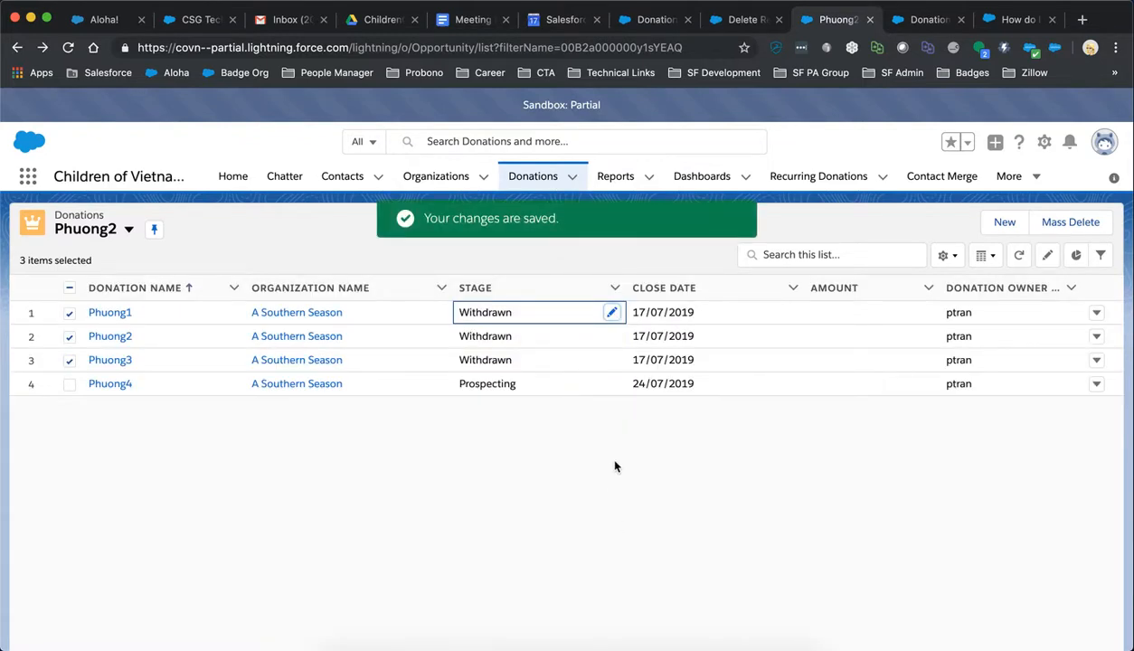
pyautogui.moveTo(618, 431)
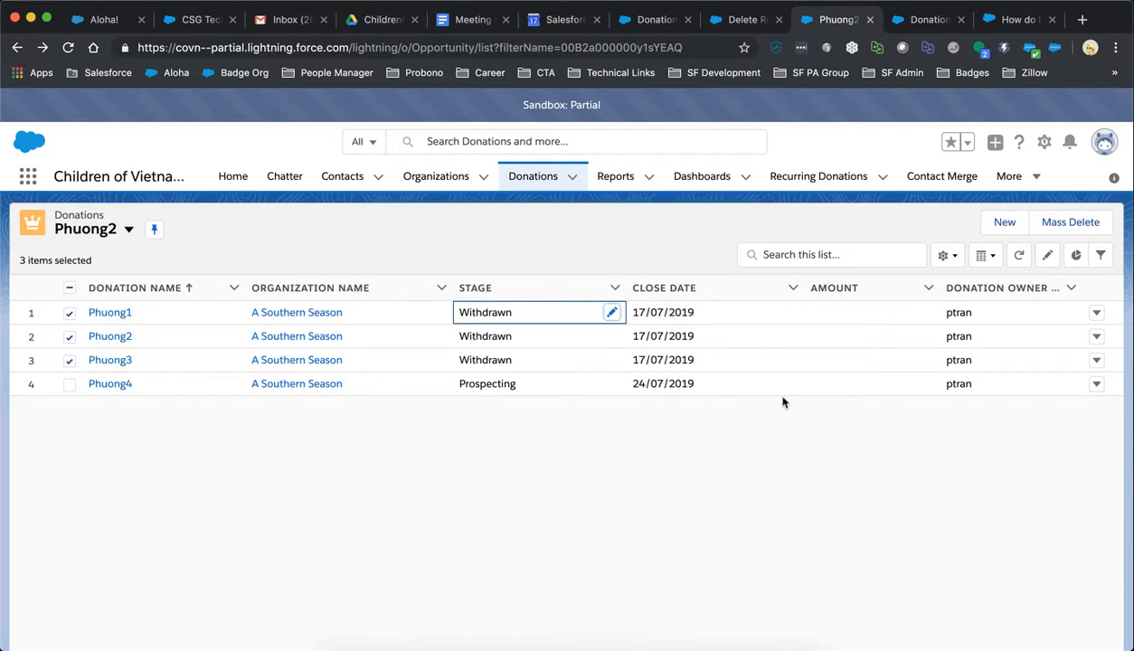
# Open and close the list view options and Phuong1's row actions without changing anything.
pyautogui.click(664, 288)
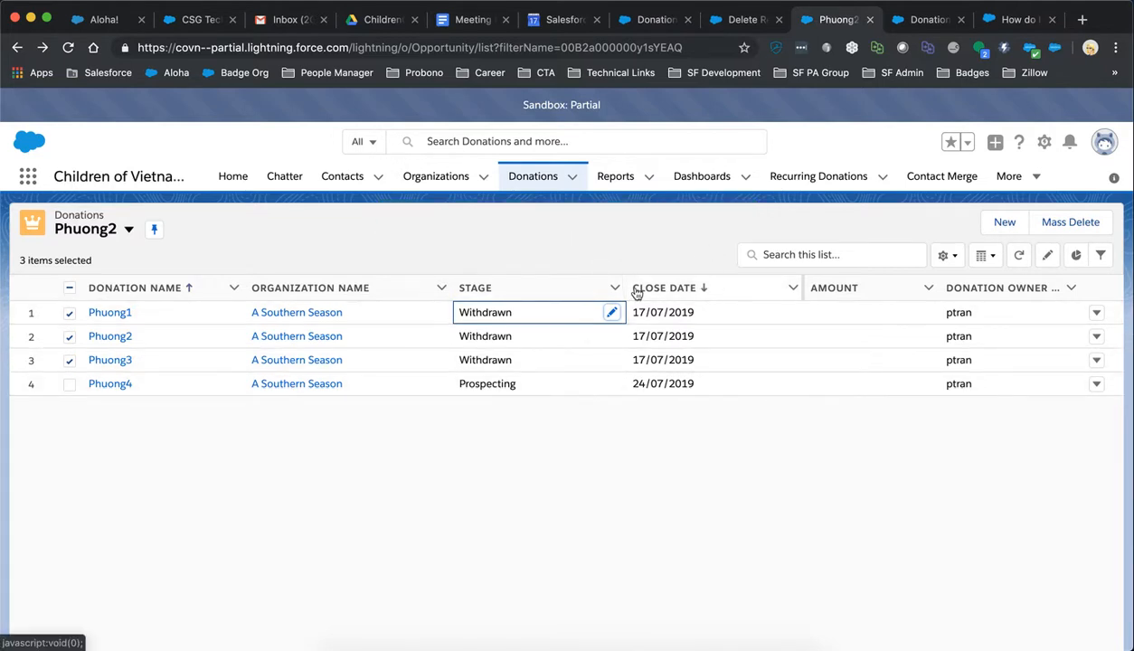
pyautogui.click(943, 254)
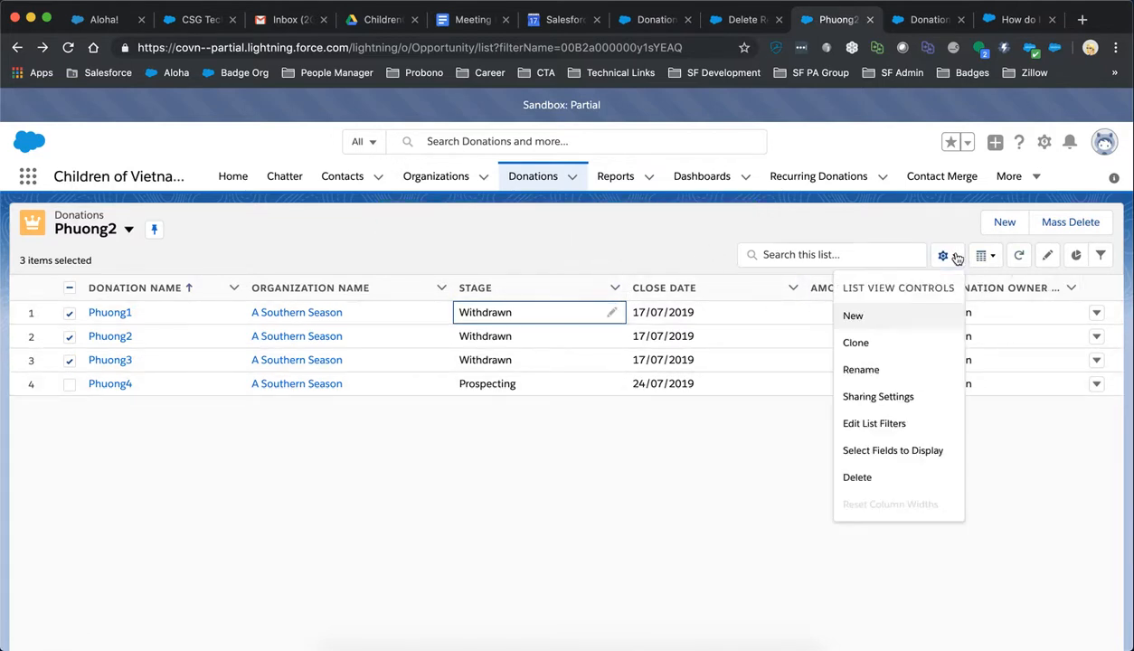
pyautogui.moveTo(892, 450)
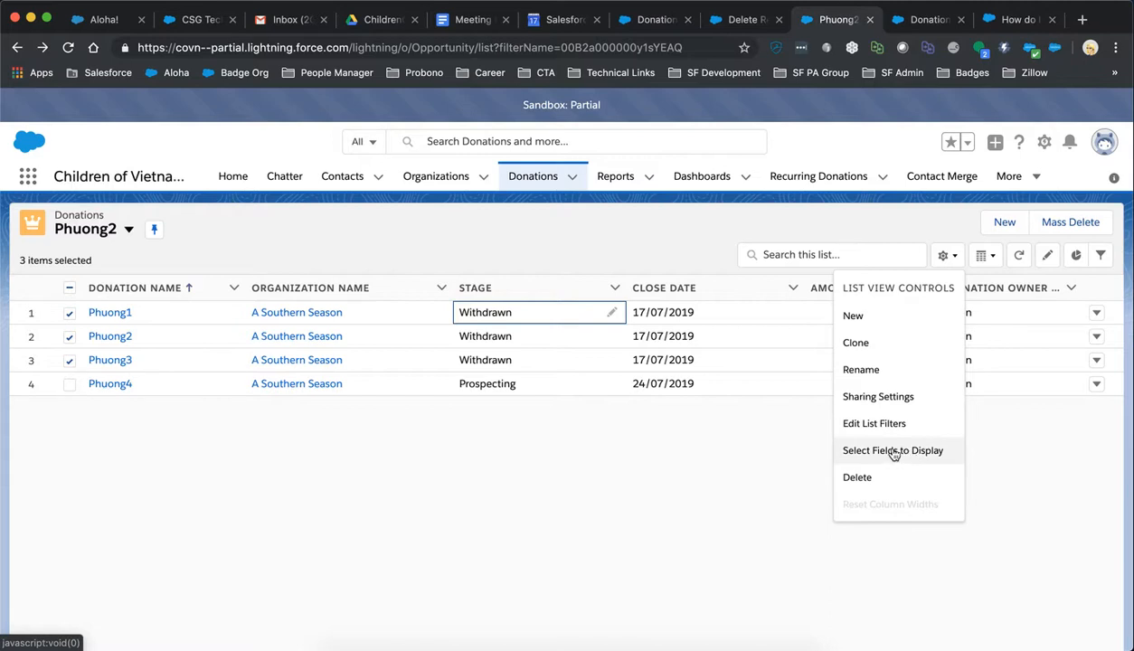
pyautogui.moveTo(713, 387)
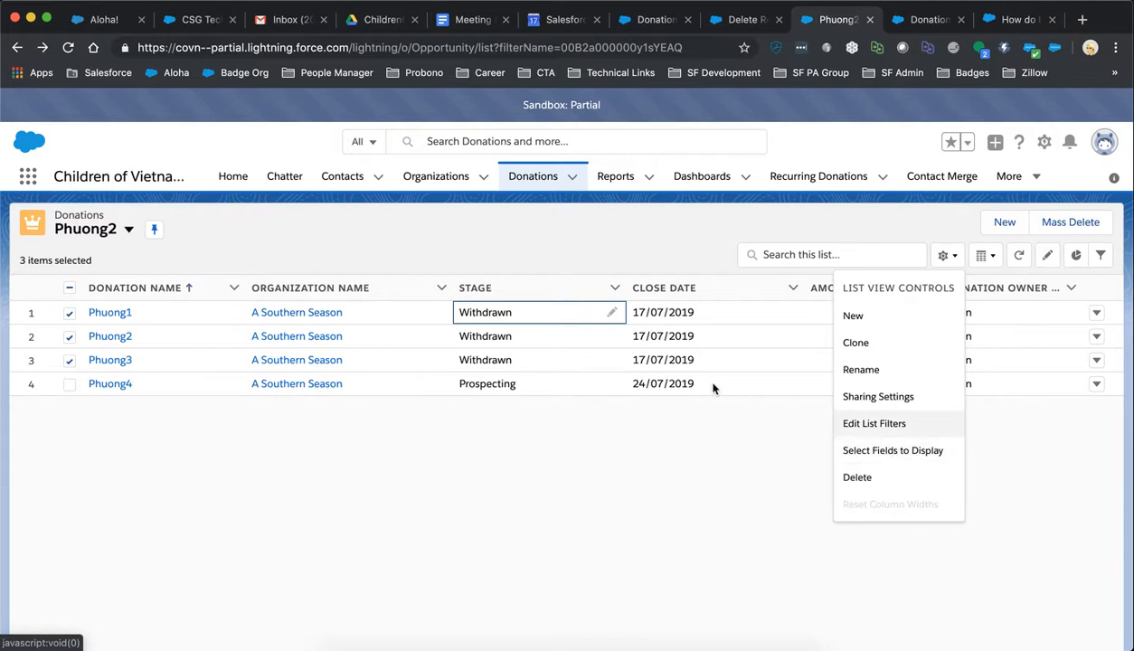
pyautogui.click(533, 504)
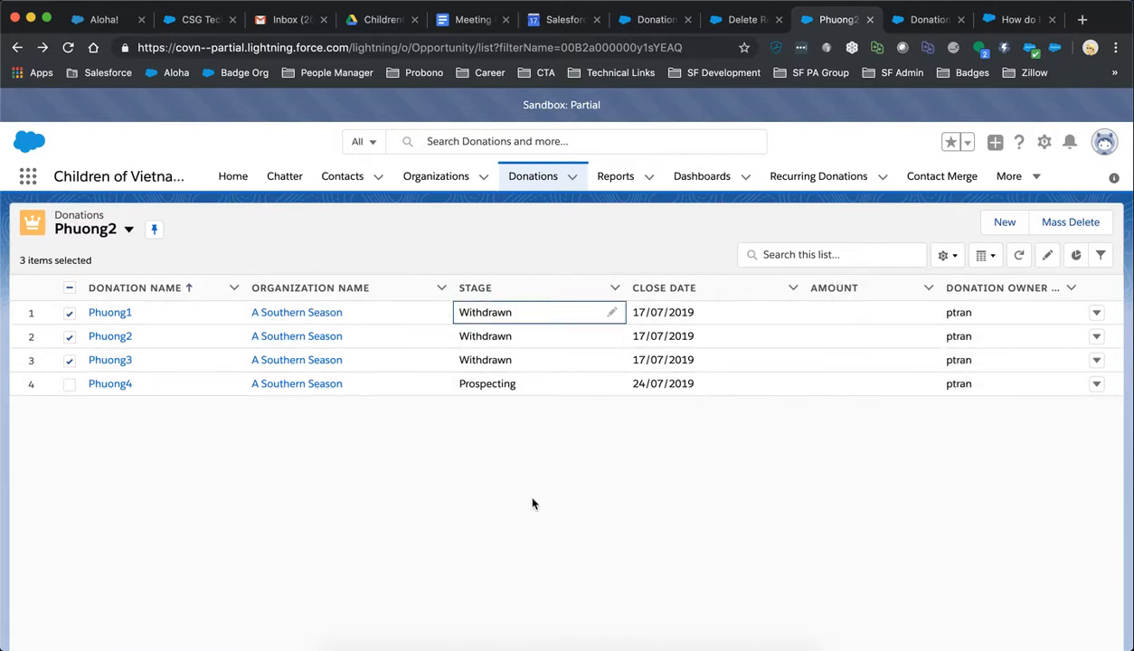
pyautogui.moveTo(492, 495)
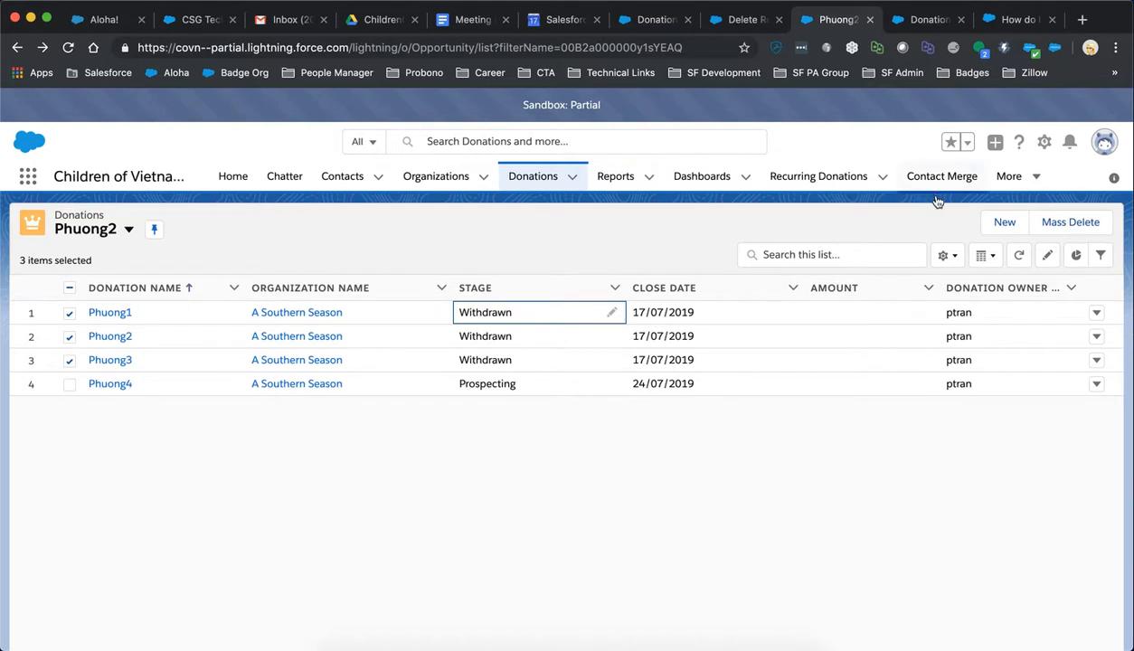
pyautogui.moveTo(919, 228)
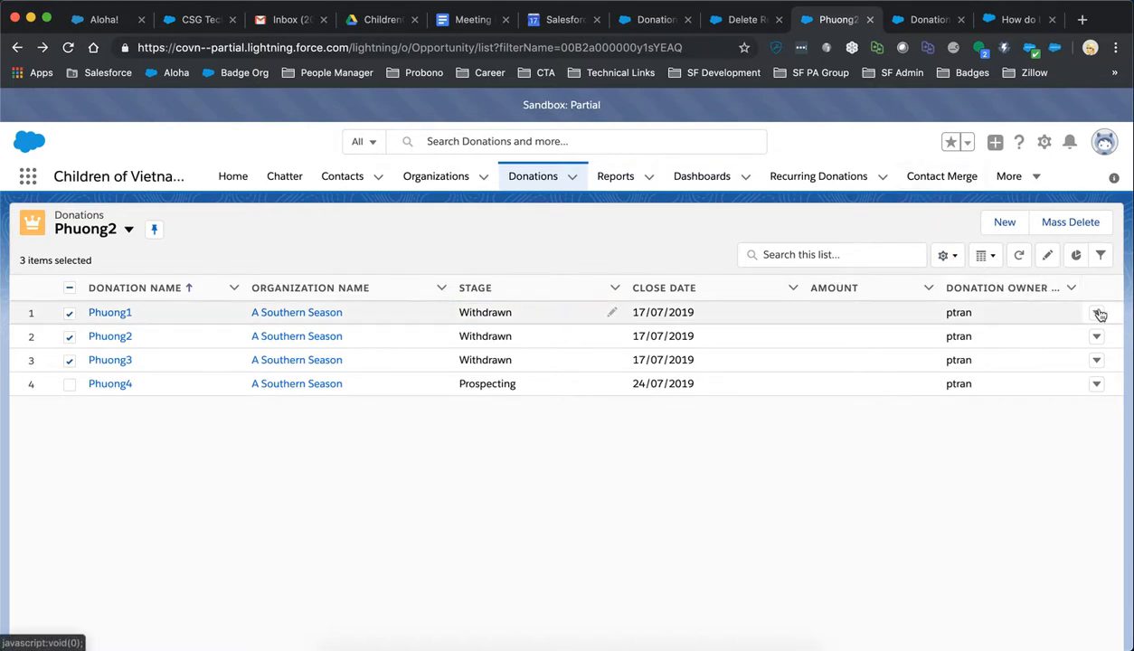
pyautogui.click(1095, 312)
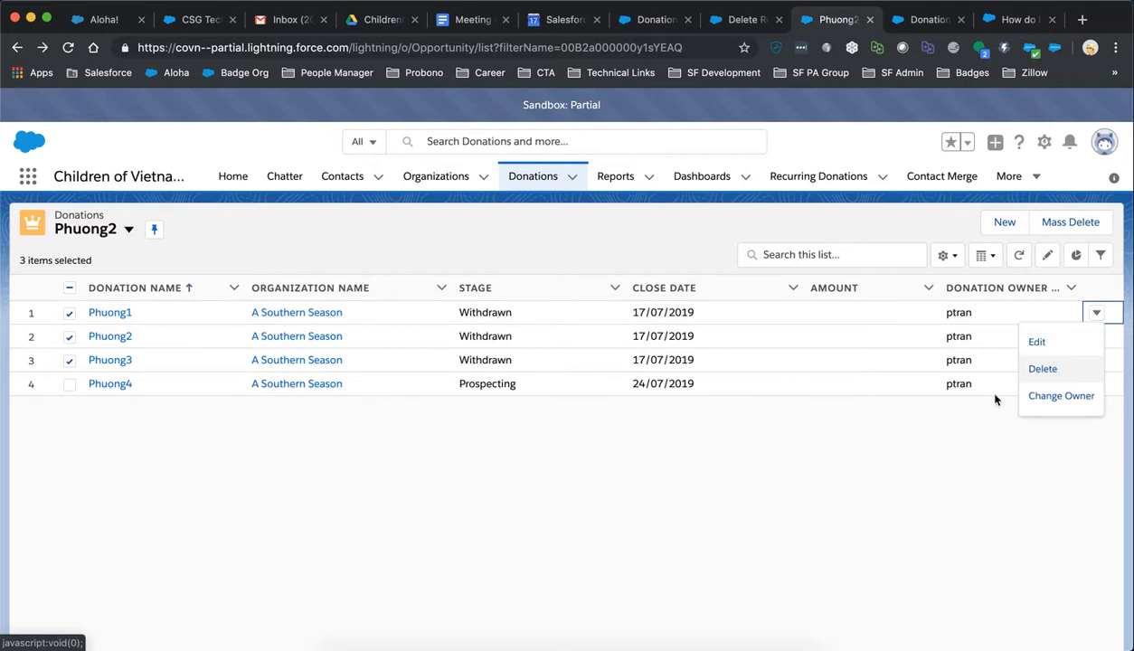
pyautogui.click(922, 227)
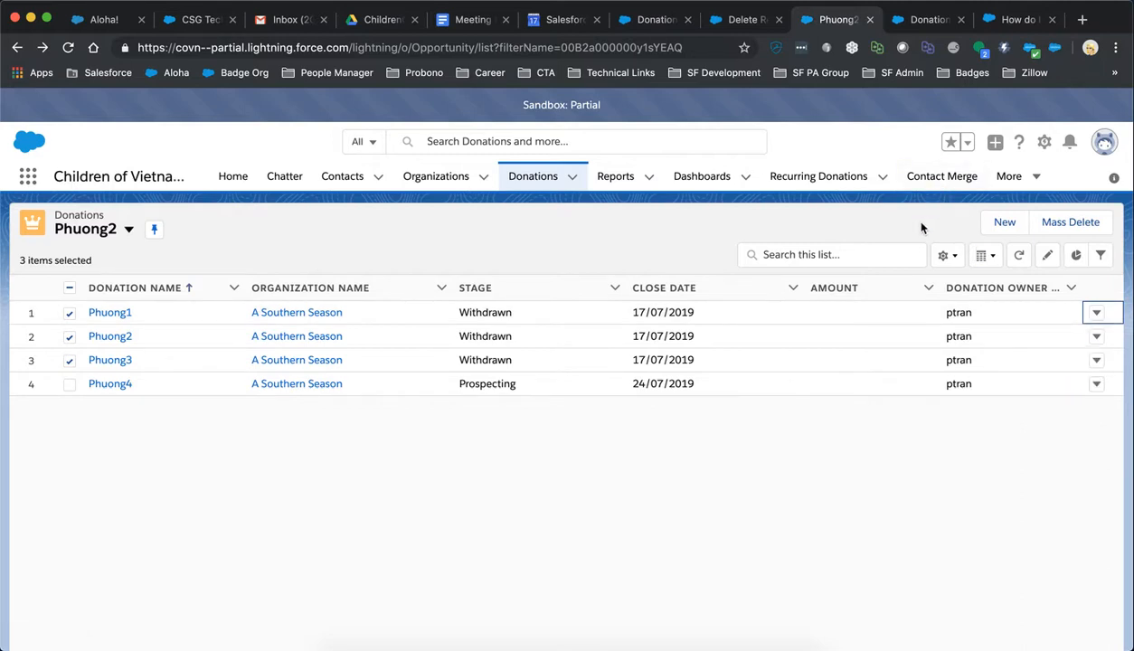
pyautogui.moveTo(947, 190)
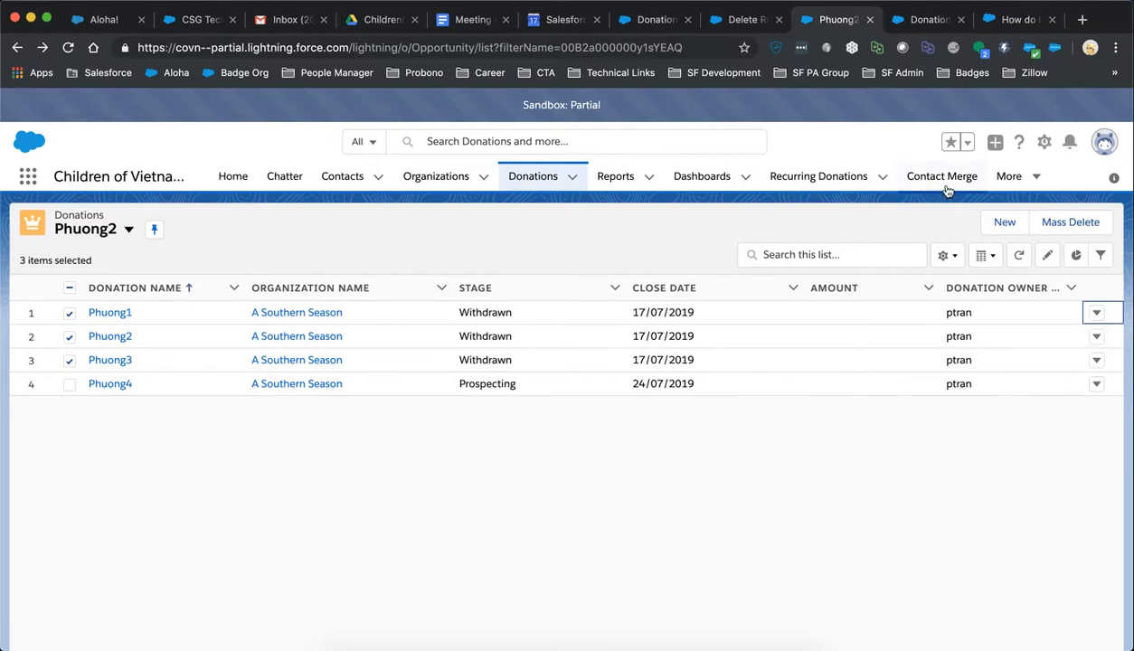
pyautogui.moveTo(1044, 142)
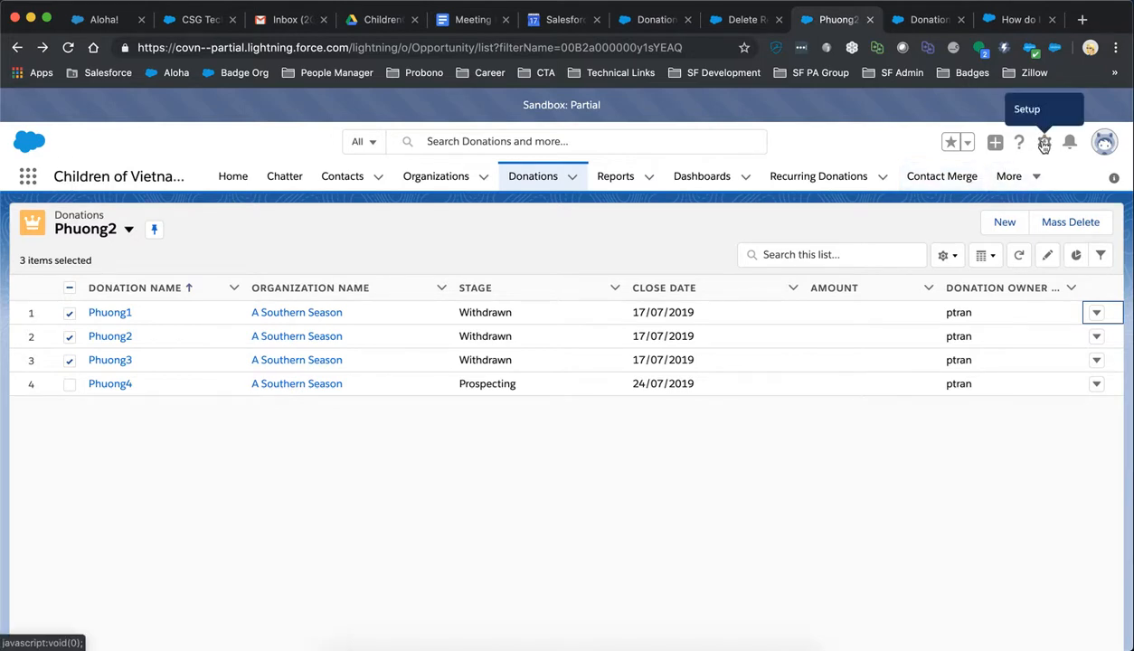
# Find Mass Delete Records in Setup via Quick Find 'mass del', then return Home.
pyautogui.click(1044, 141)
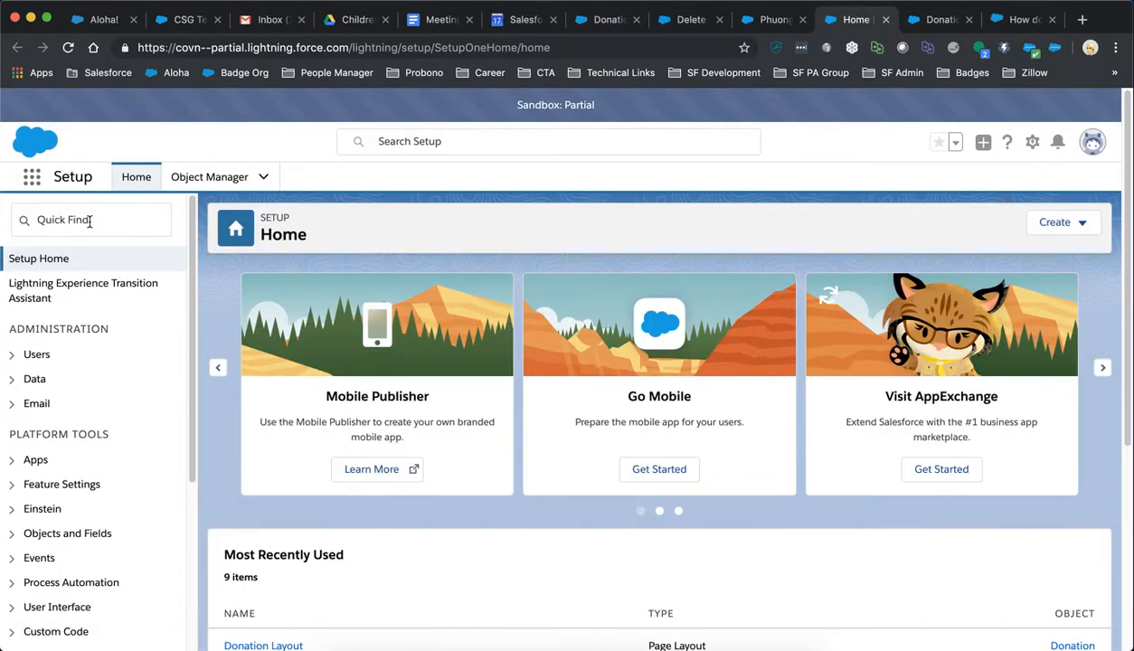
pyautogui.write('mass')
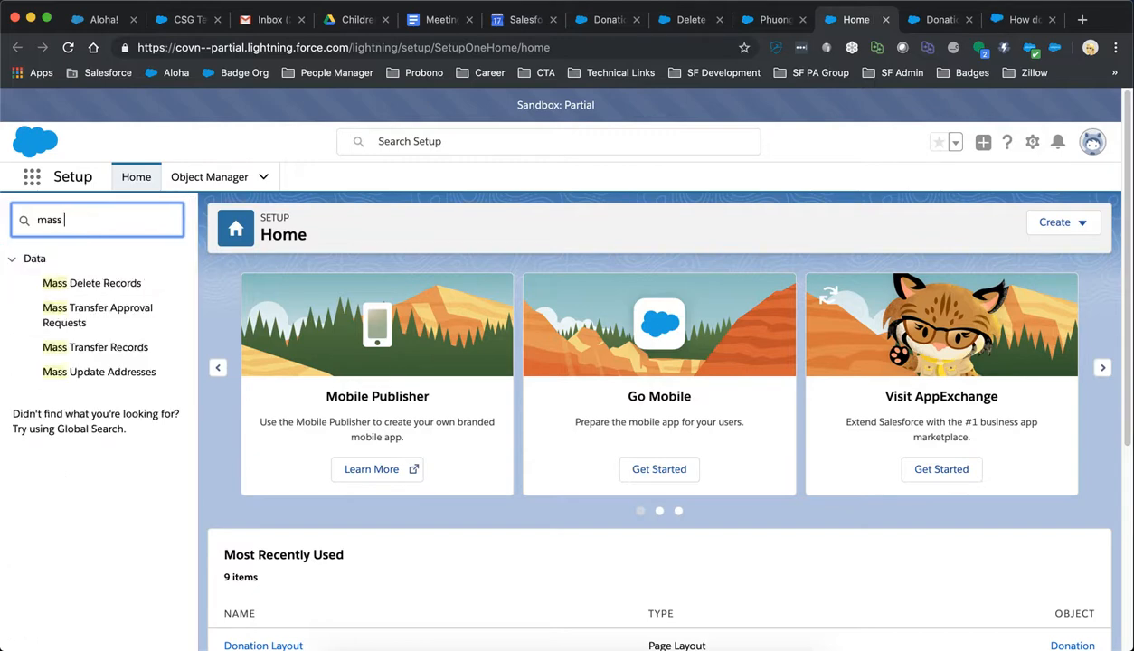
pyautogui.write('del')
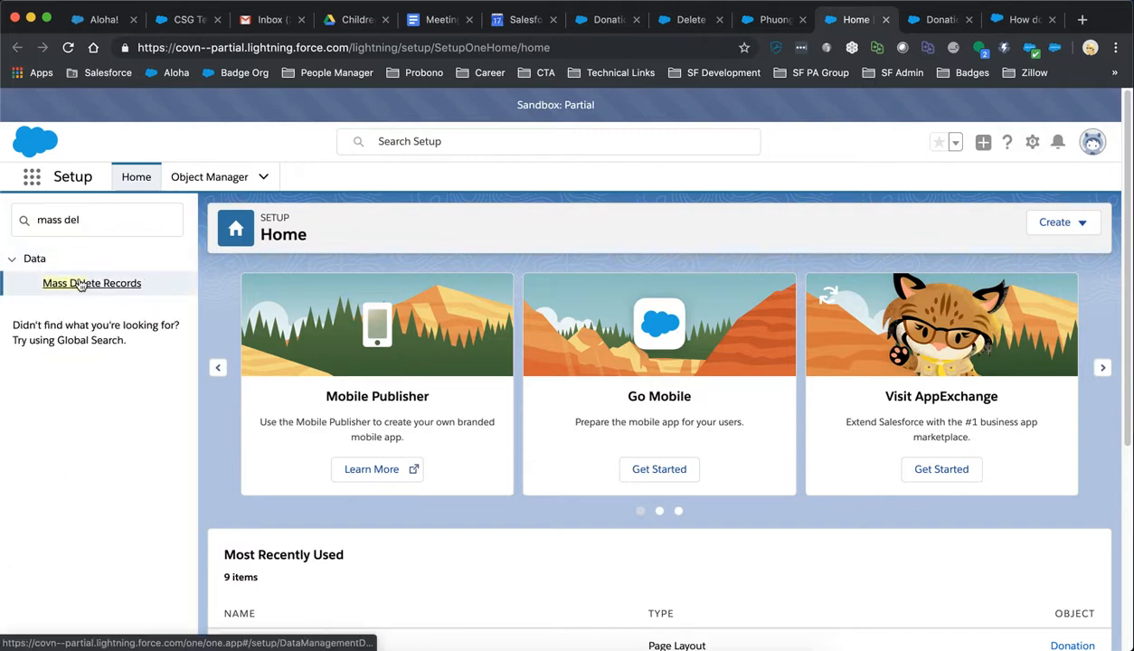
pyautogui.click(91, 283)
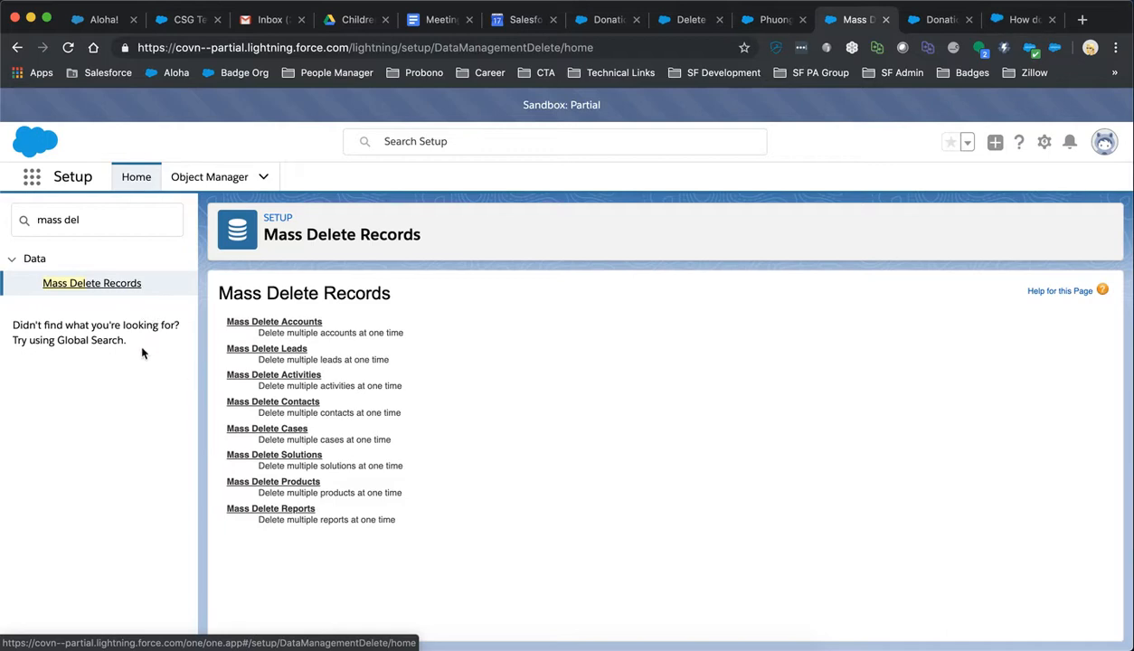
pyautogui.moveTo(133, 208)
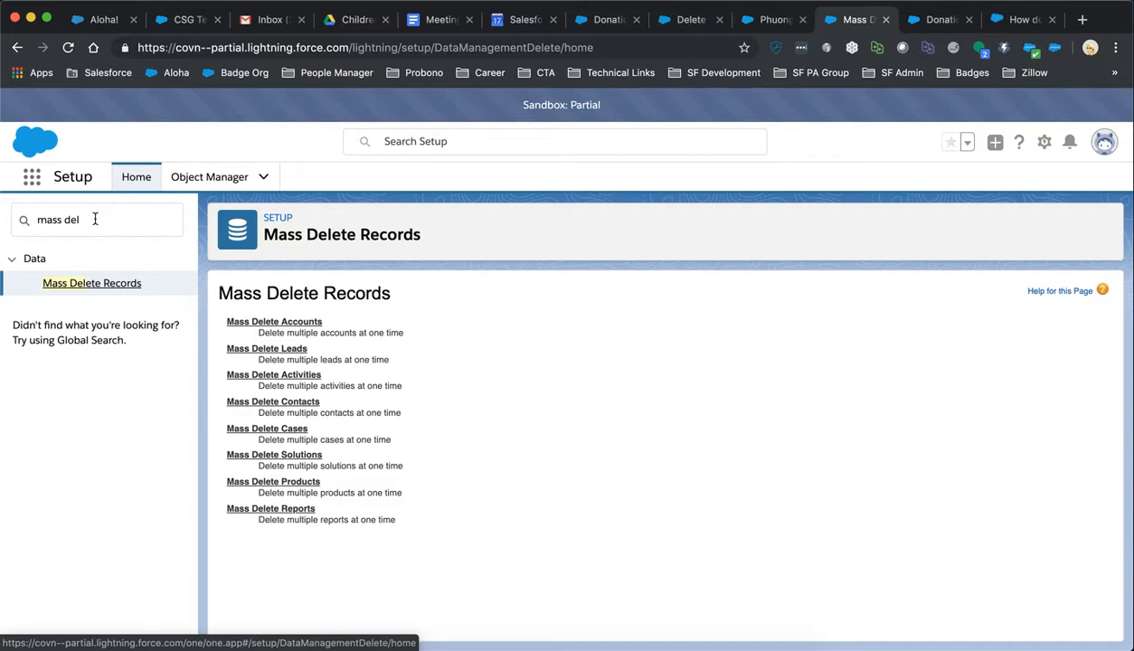
pyautogui.click(96, 219)
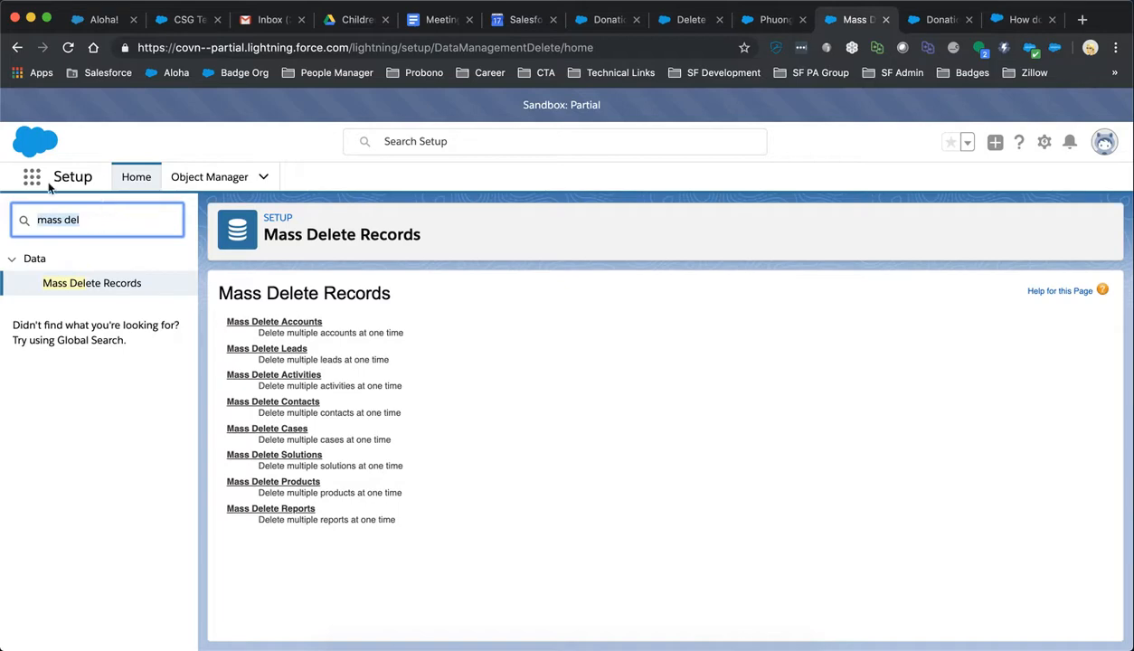
pyautogui.click(31, 176)
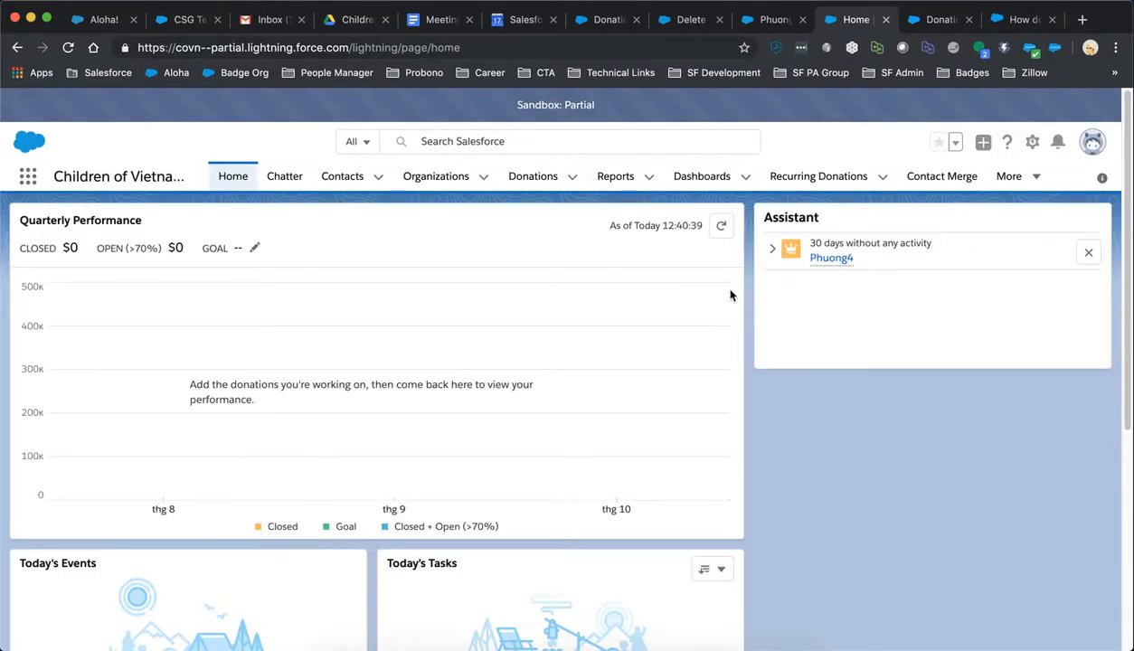
# Open the Phuong2 donations list, try Mass Delete with nothing checked, and dismiss the alert.
pyautogui.click(532, 175)
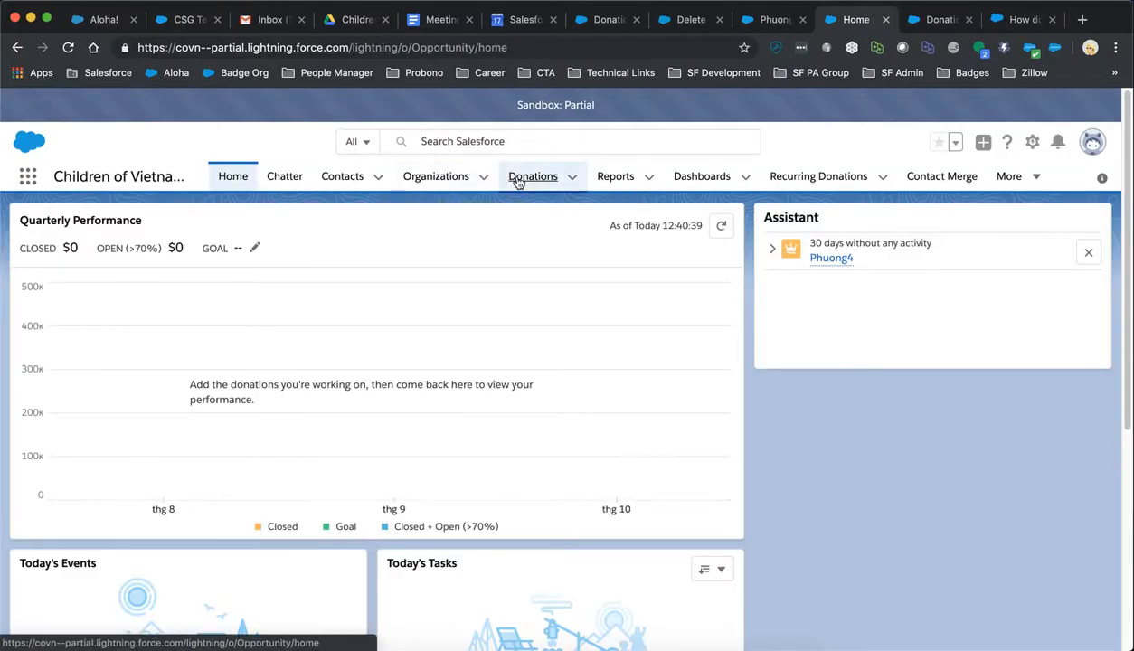
pyautogui.click(532, 175)
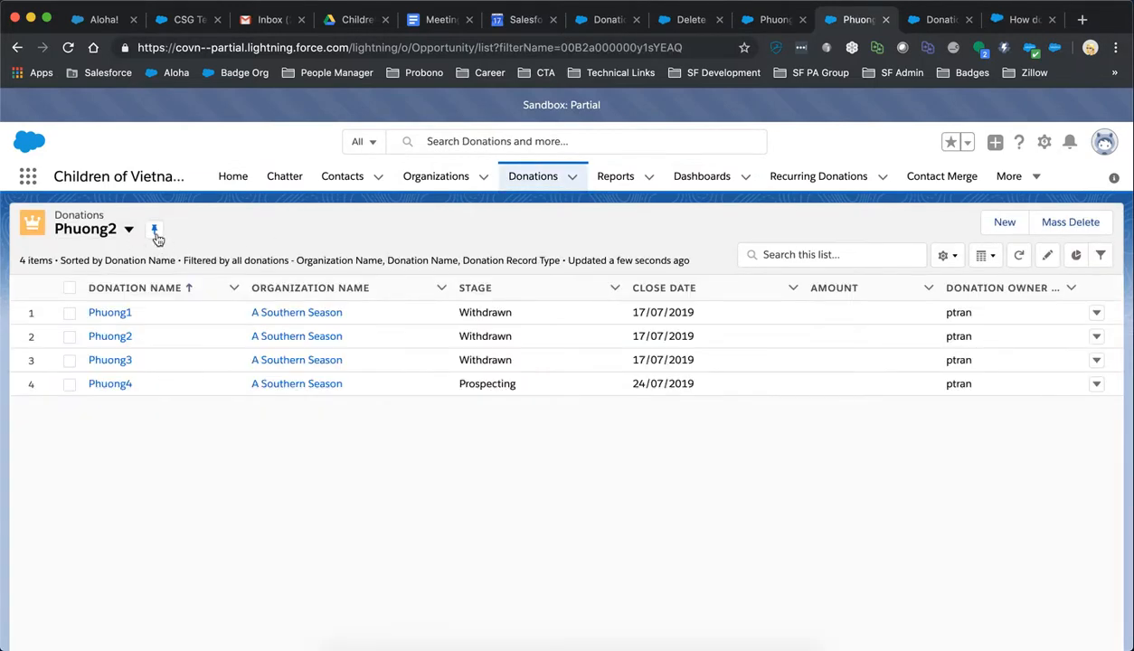
pyautogui.click(153, 228)
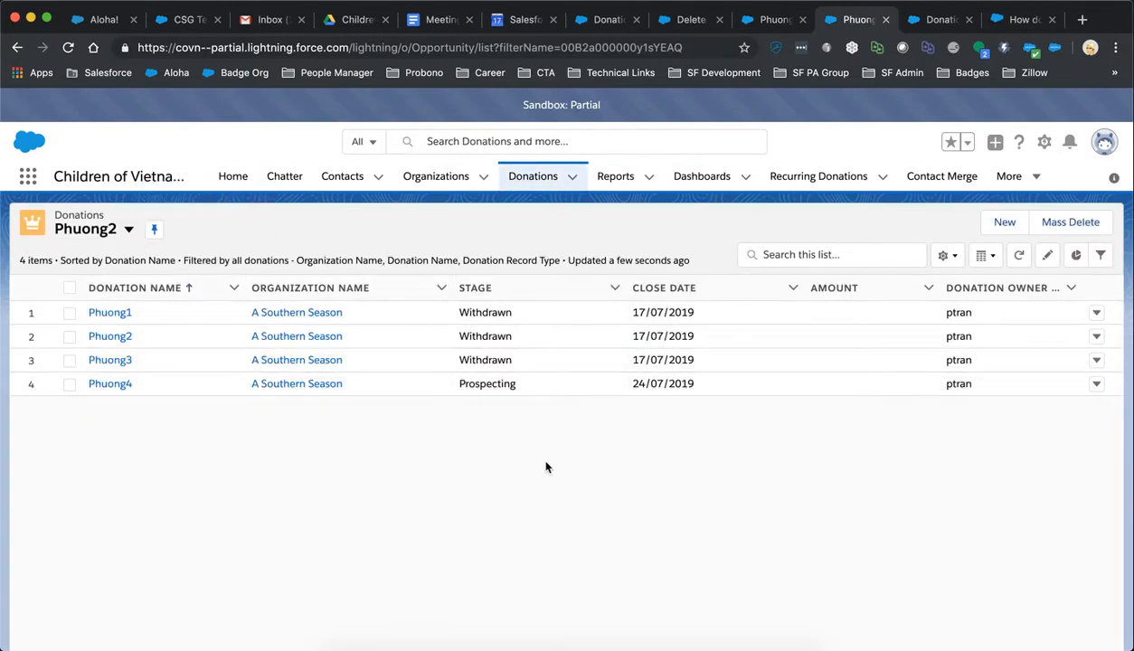
pyautogui.moveTo(816, 227)
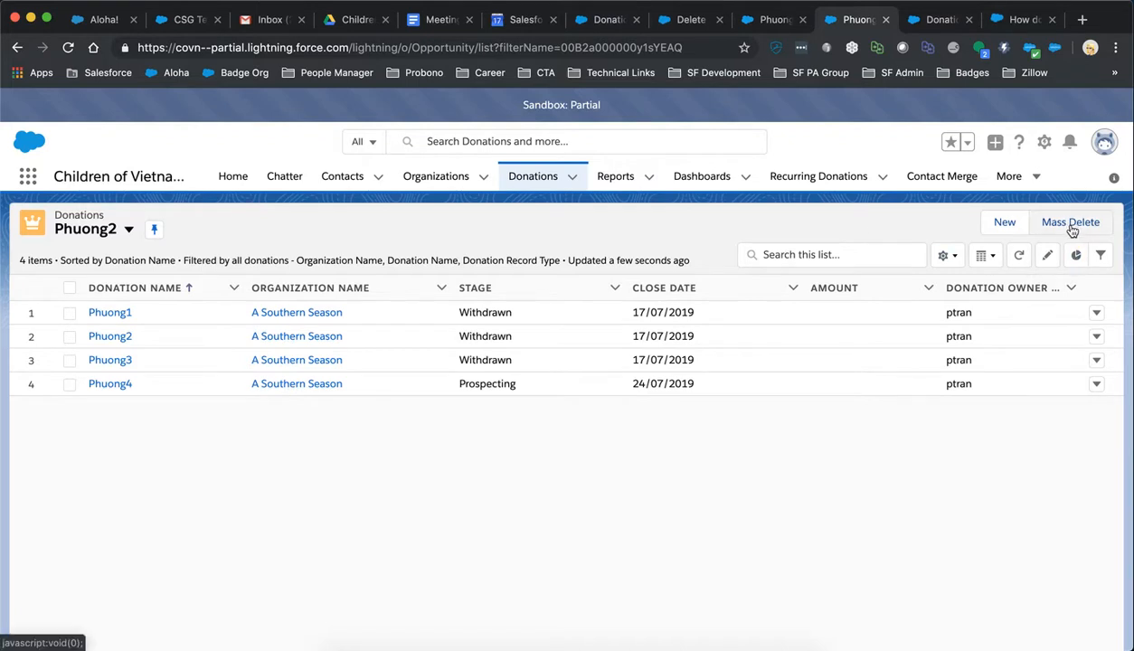
pyautogui.moveTo(1070, 227)
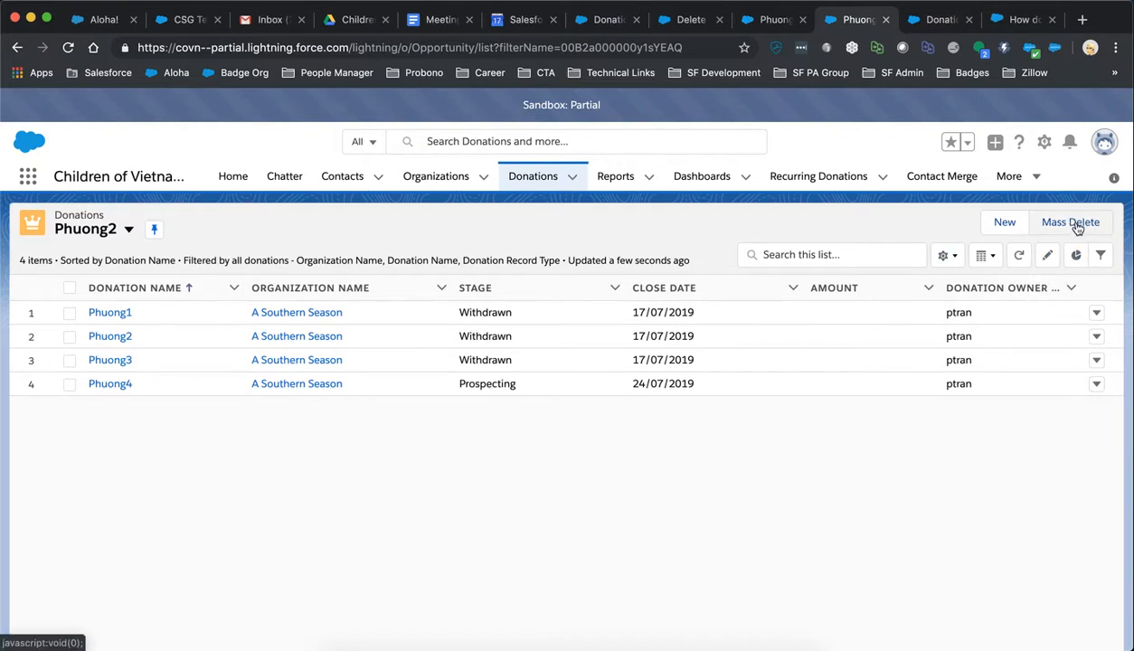
pyautogui.click(1070, 221)
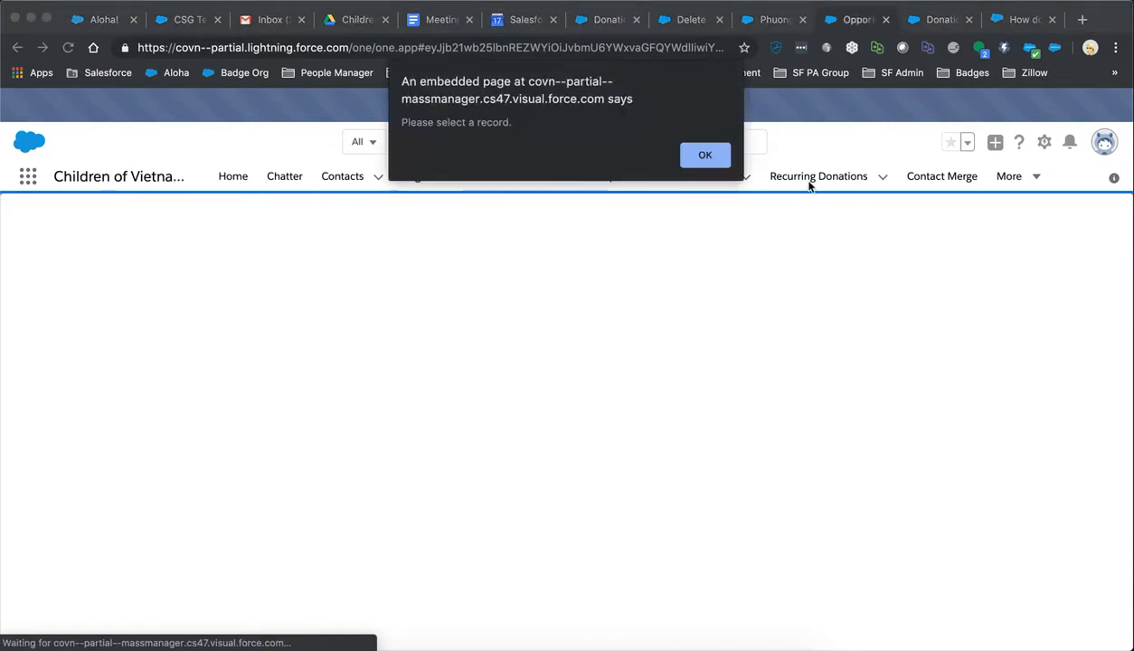
pyautogui.click(704, 155)
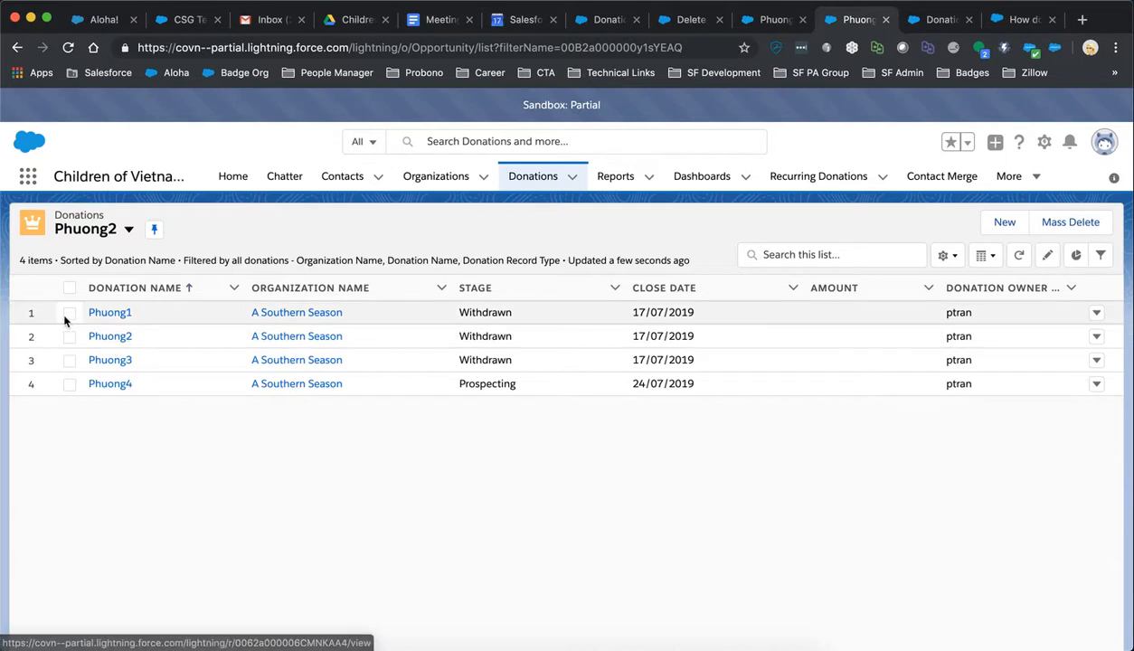
pyautogui.click(70, 312)
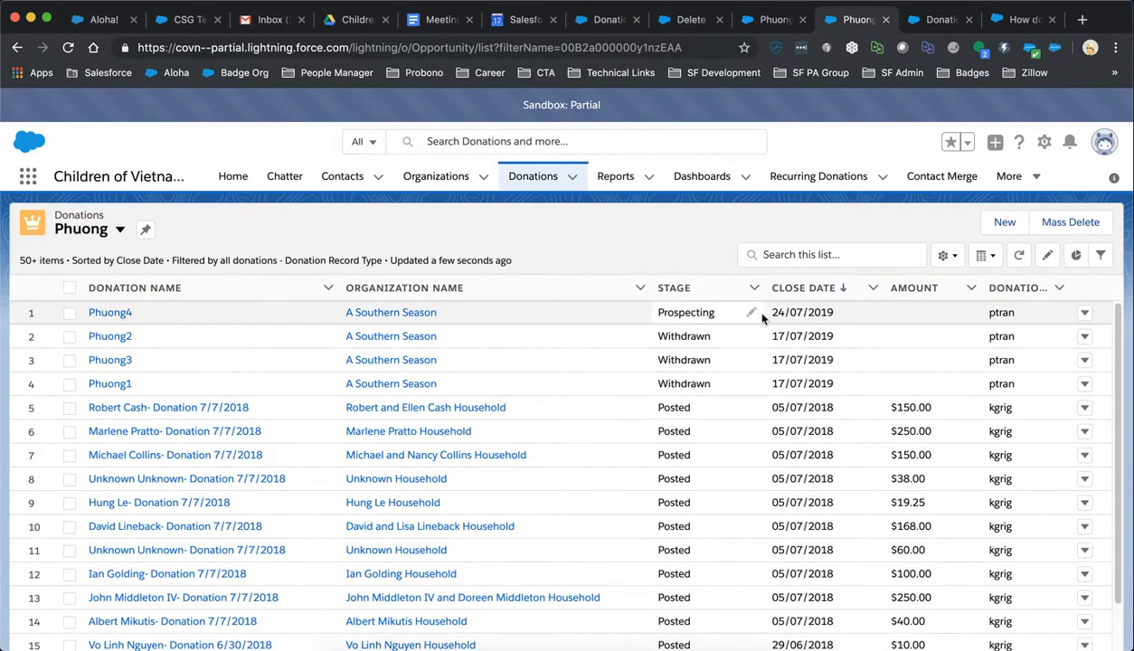
pyautogui.moveTo(569, 244)
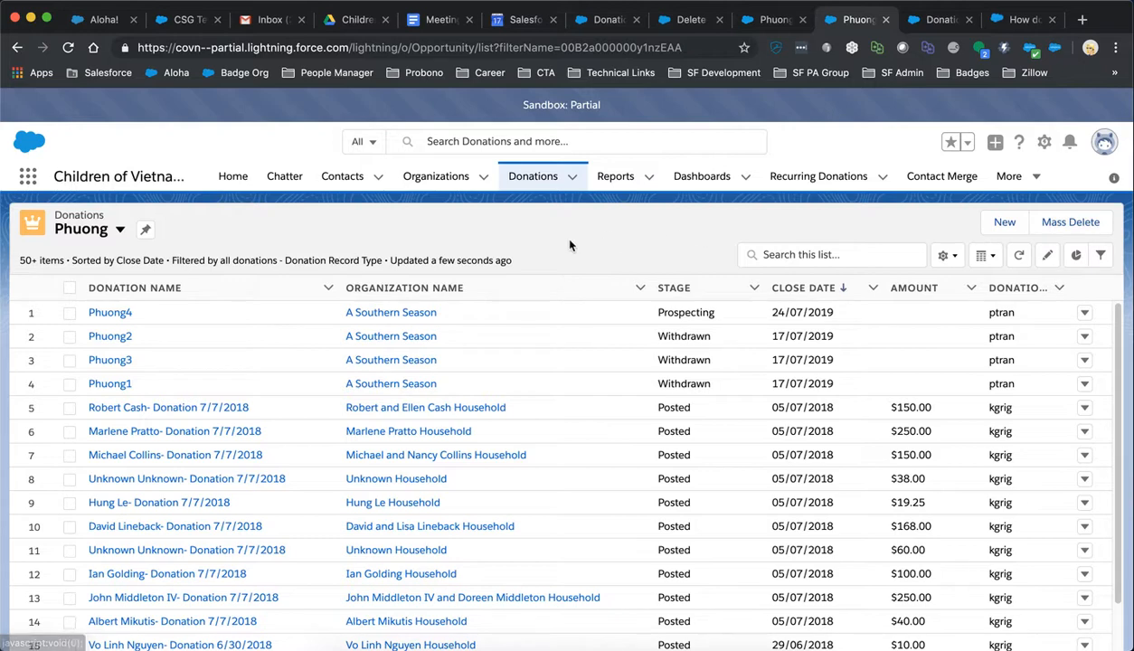
pyautogui.moveTo(552, 243)
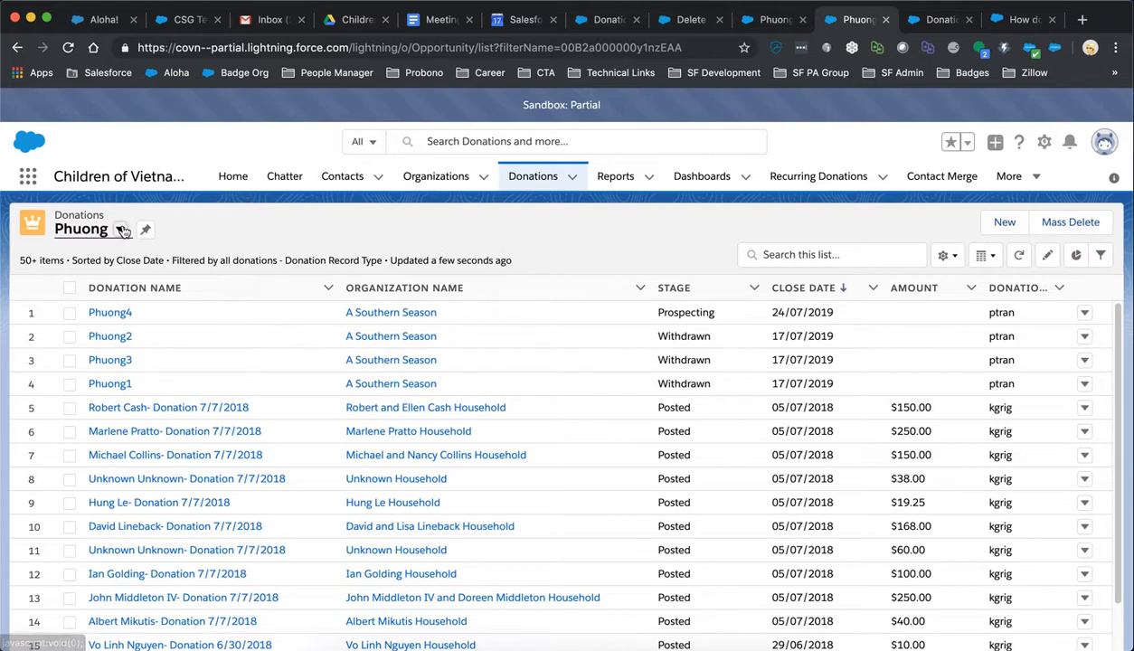
pyautogui.click(122, 229)
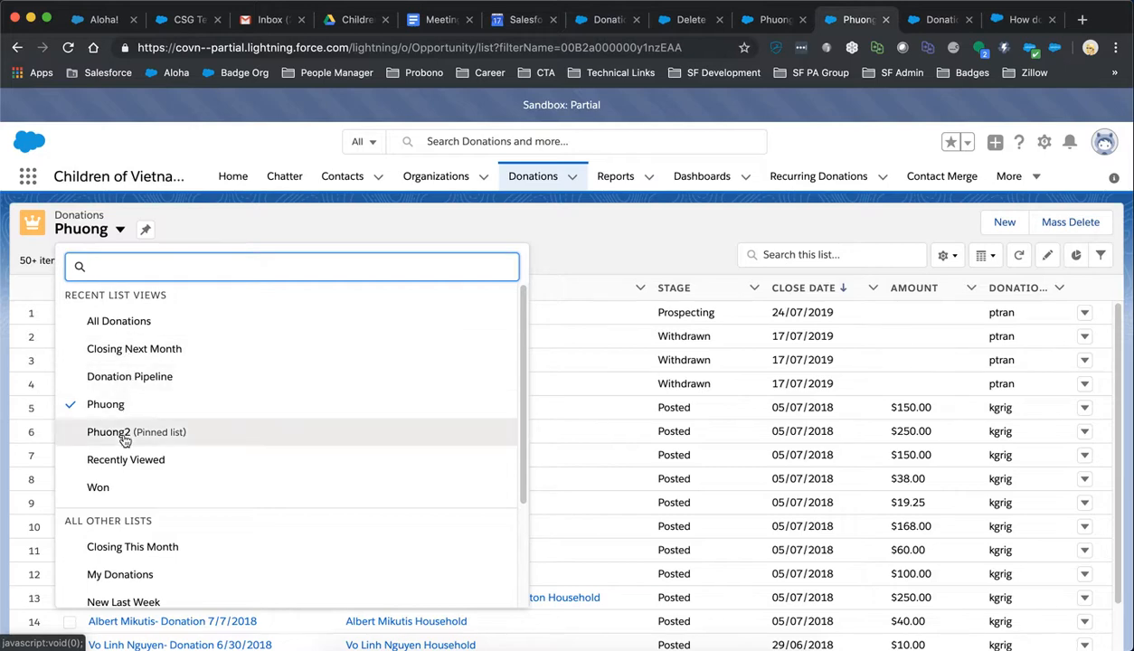
pyautogui.click(107, 432)
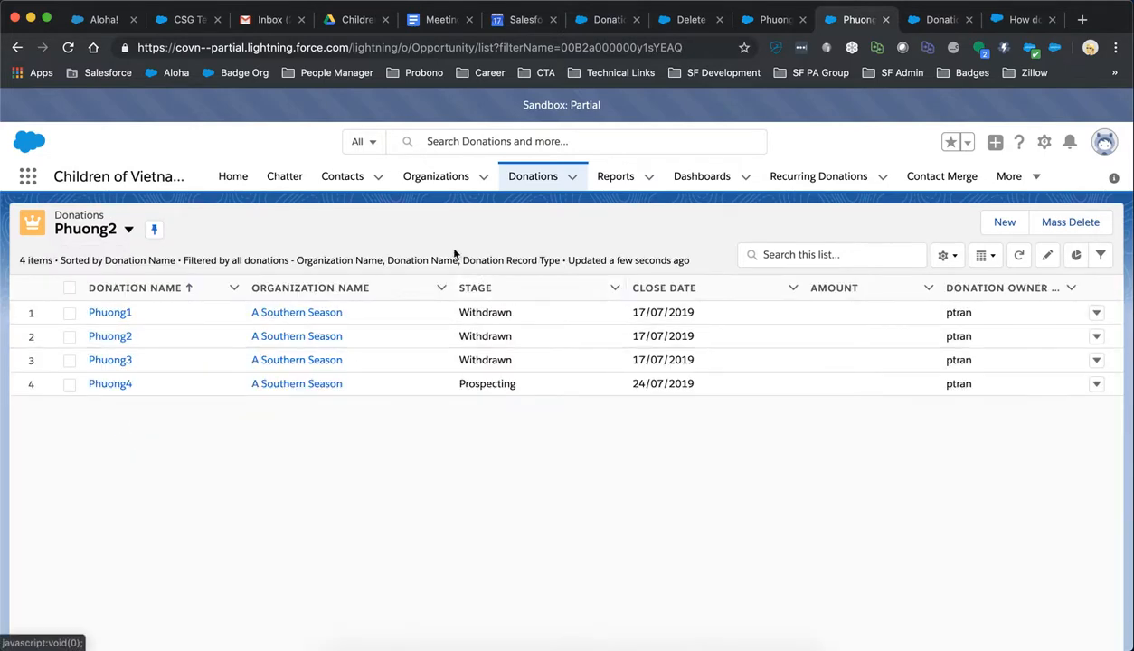
pyautogui.moveTo(414, 234)
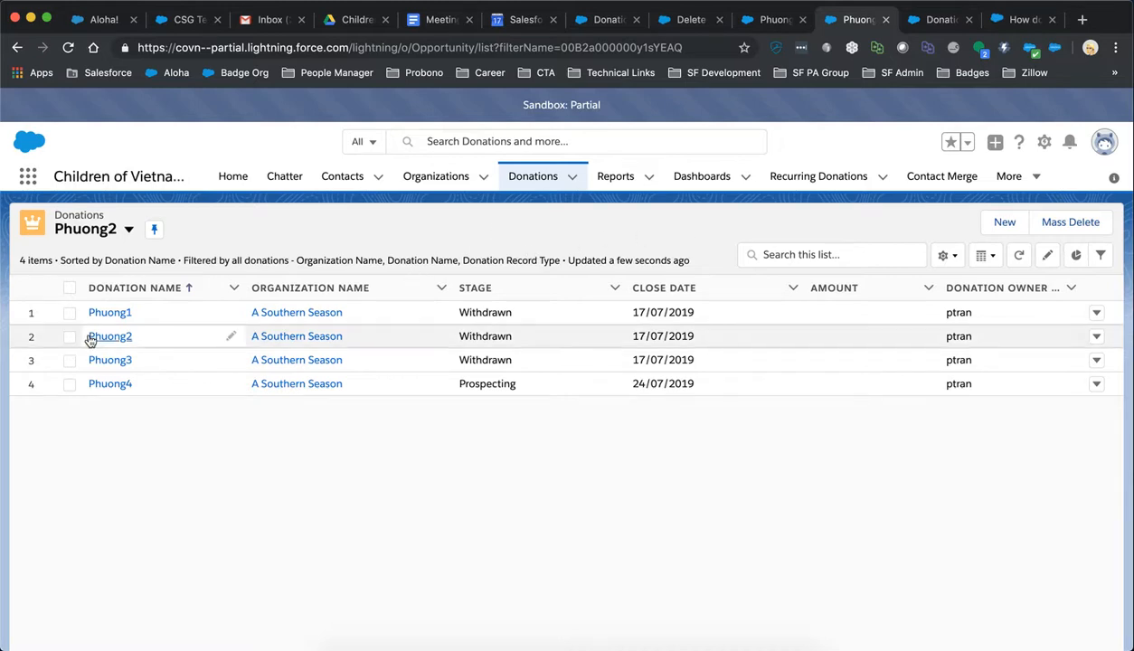
# Check Phuong2 and Phuong3 alongside Phuong1 and confirm their mass deletion.
pyautogui.click(70, 336)
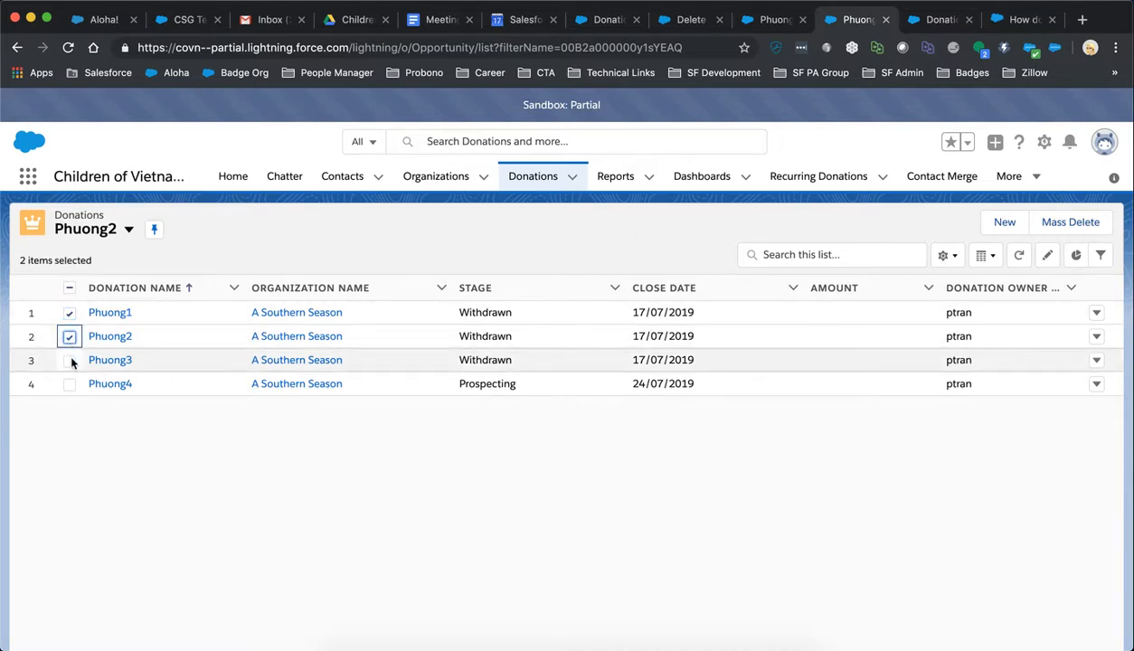
pyautogui.click(70, 359)
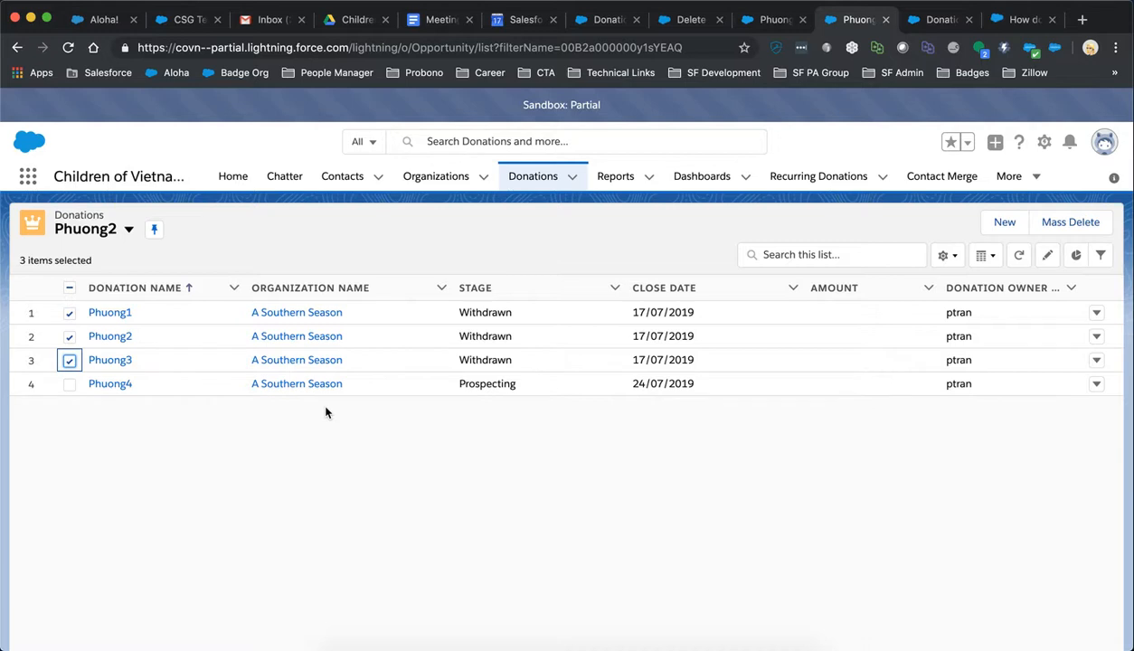
pyautogui.moveTo(366, 402)
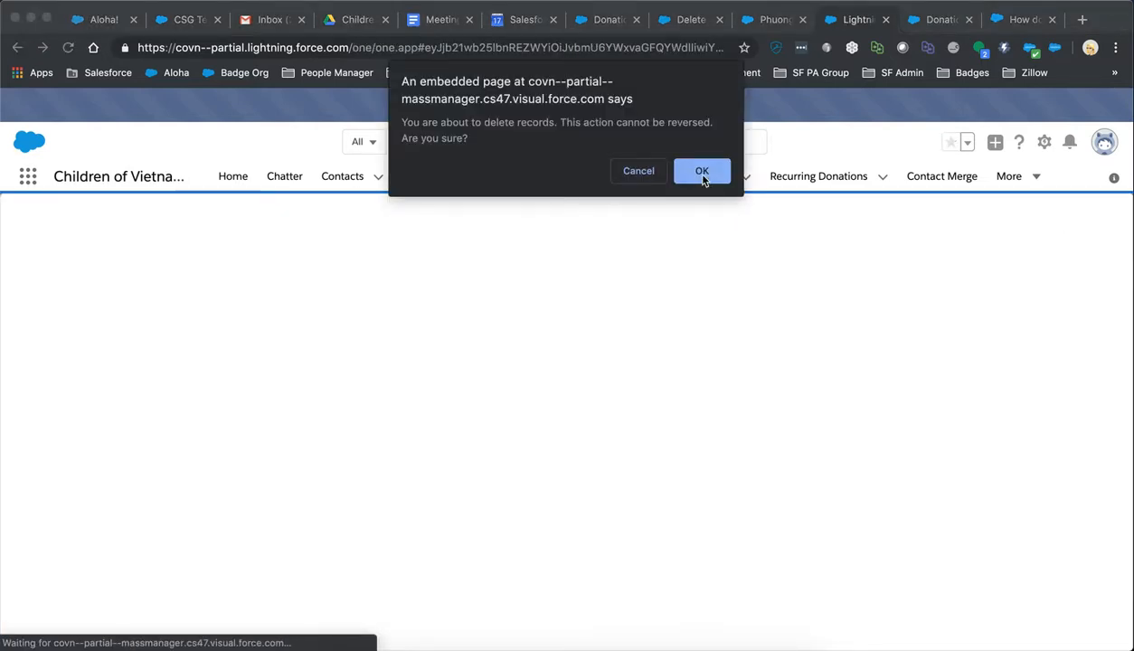
pyautogui.click(701, 171)
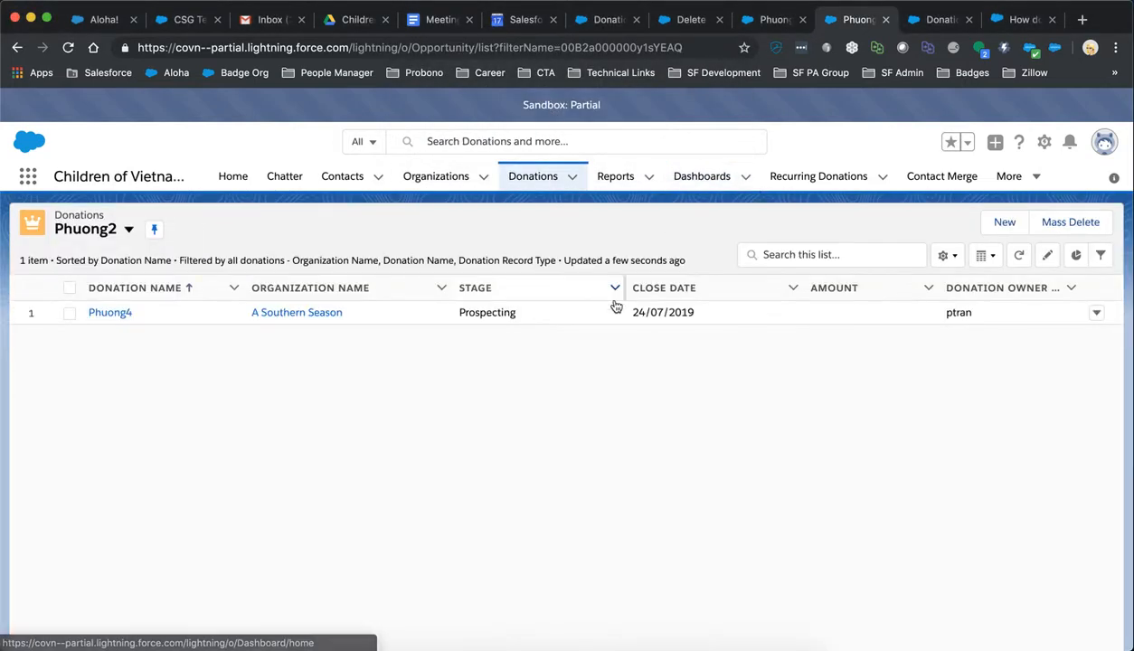
pyautogui.moveTo(473, 427)
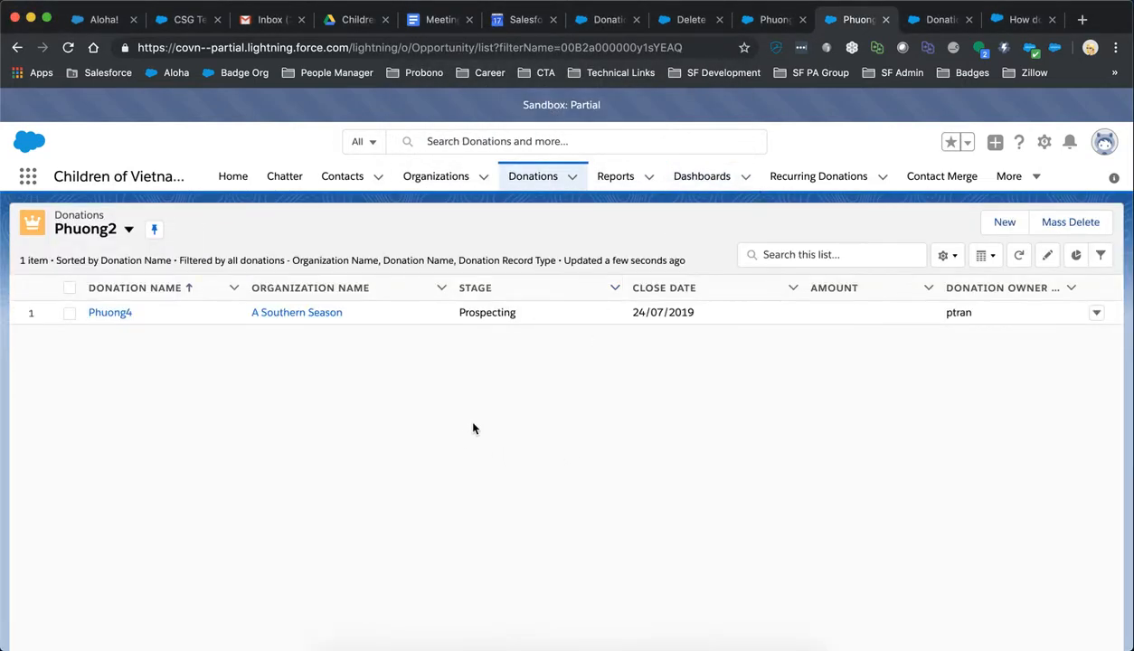